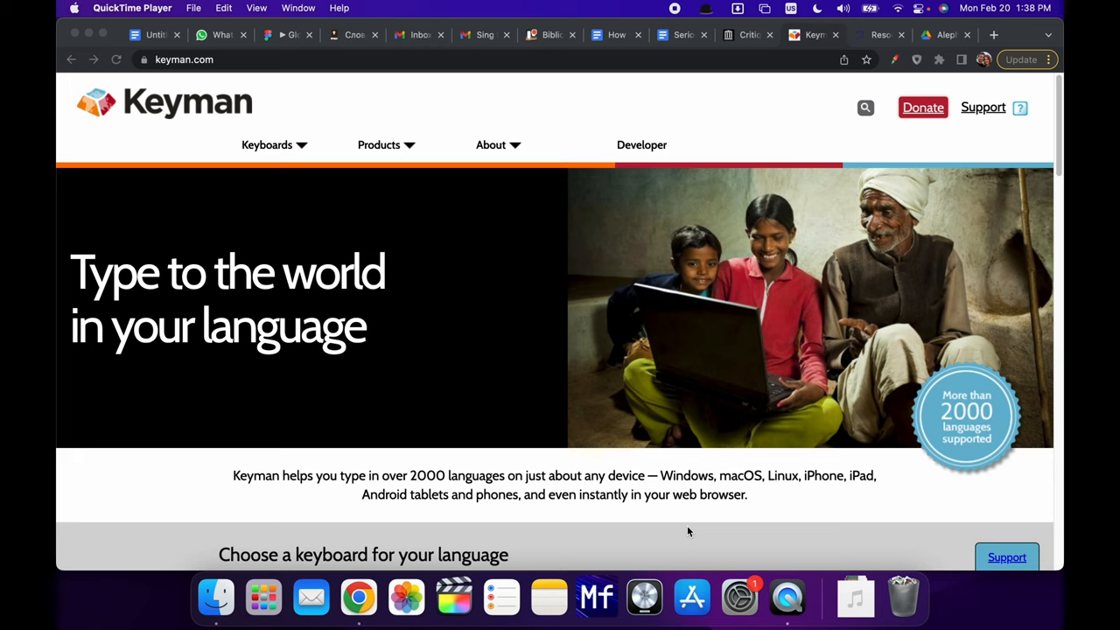
mouse_move(637, 526)
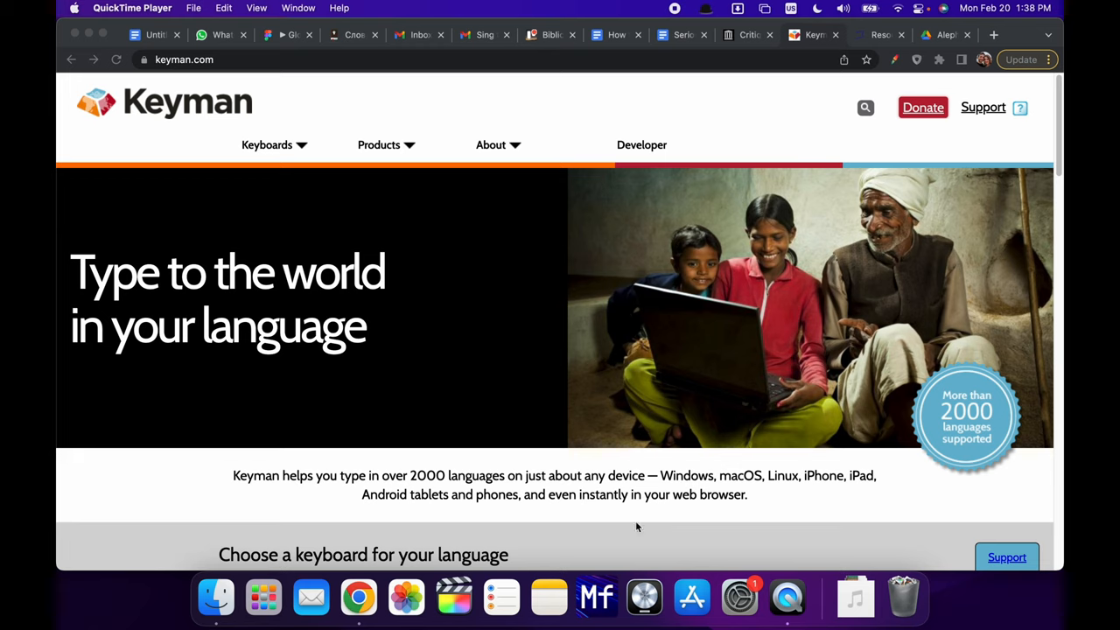
mouse_move(241, 70)
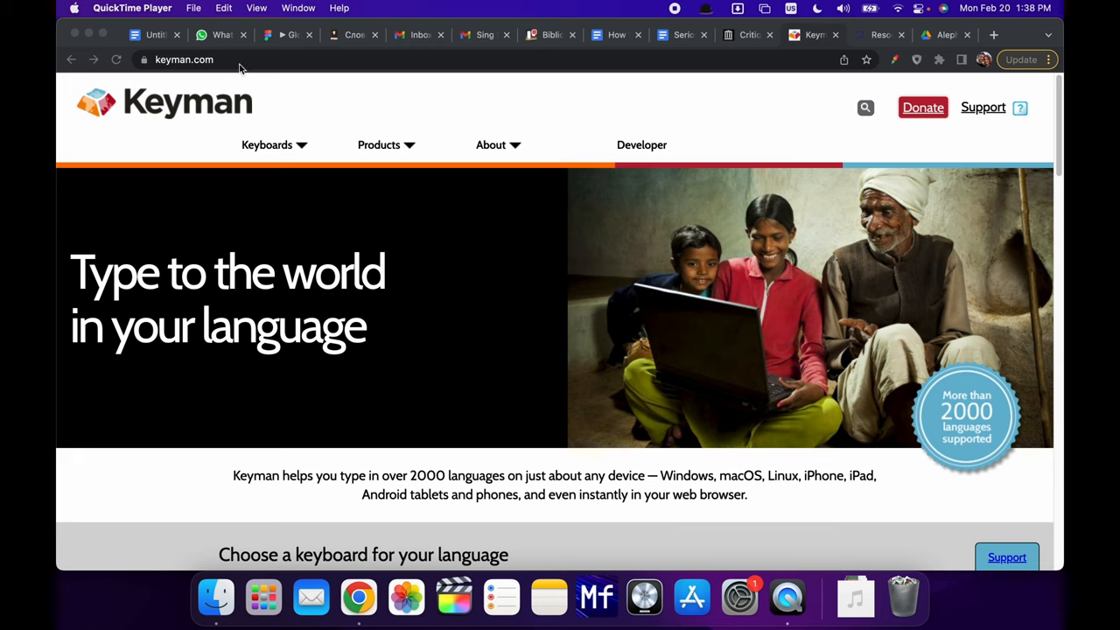
mouse_move(259, 77)
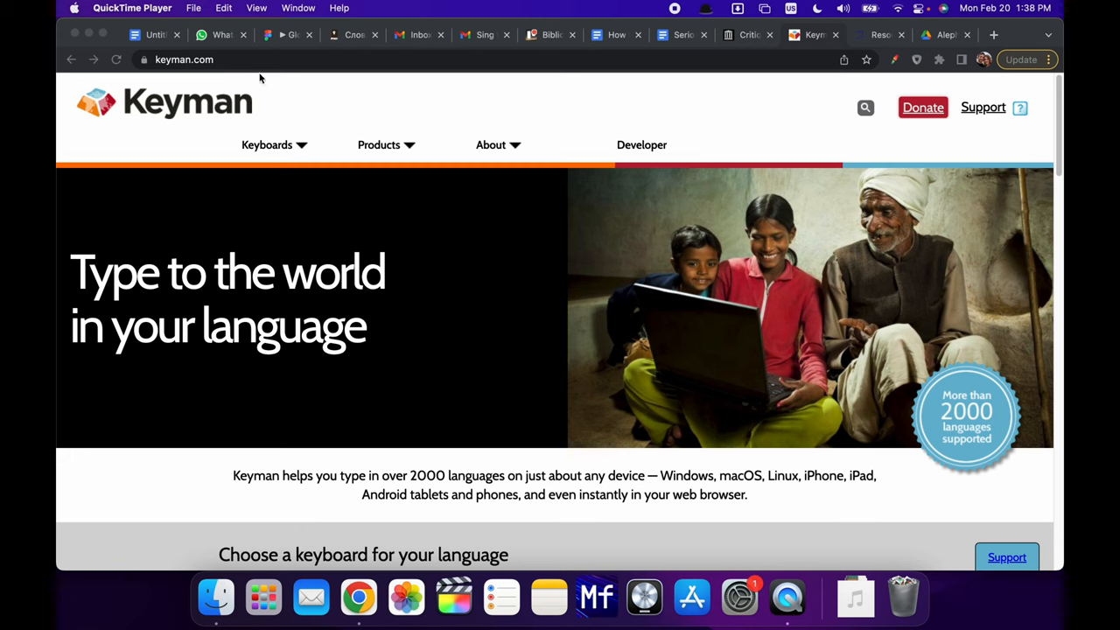
Make Keyman the active input source from the macOS input menu.
click(378, 143)
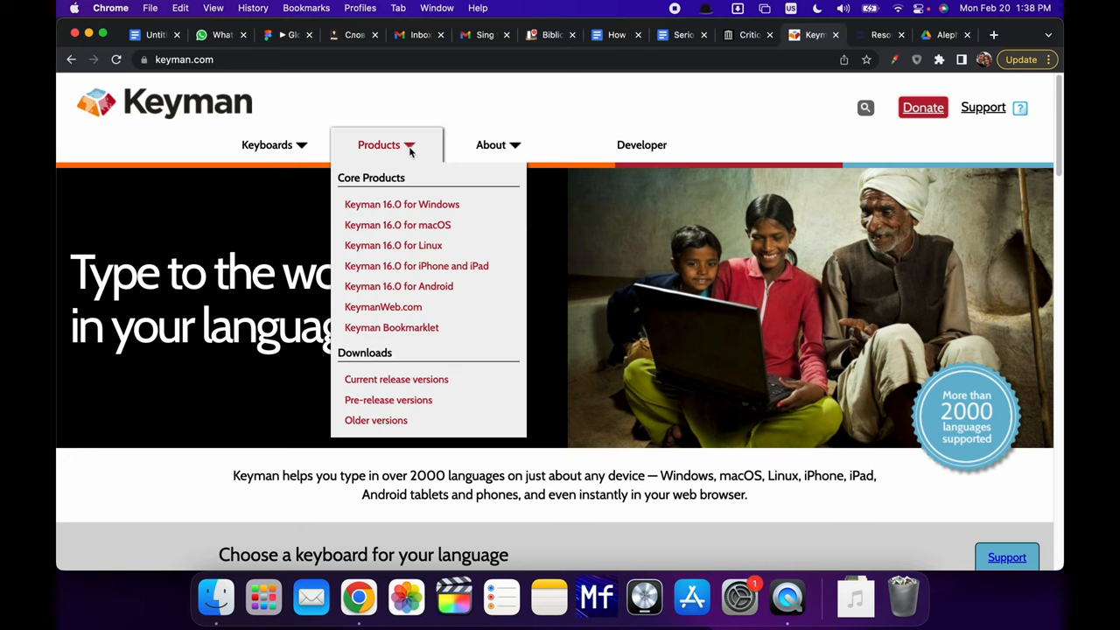
mouse_move(392, 245)
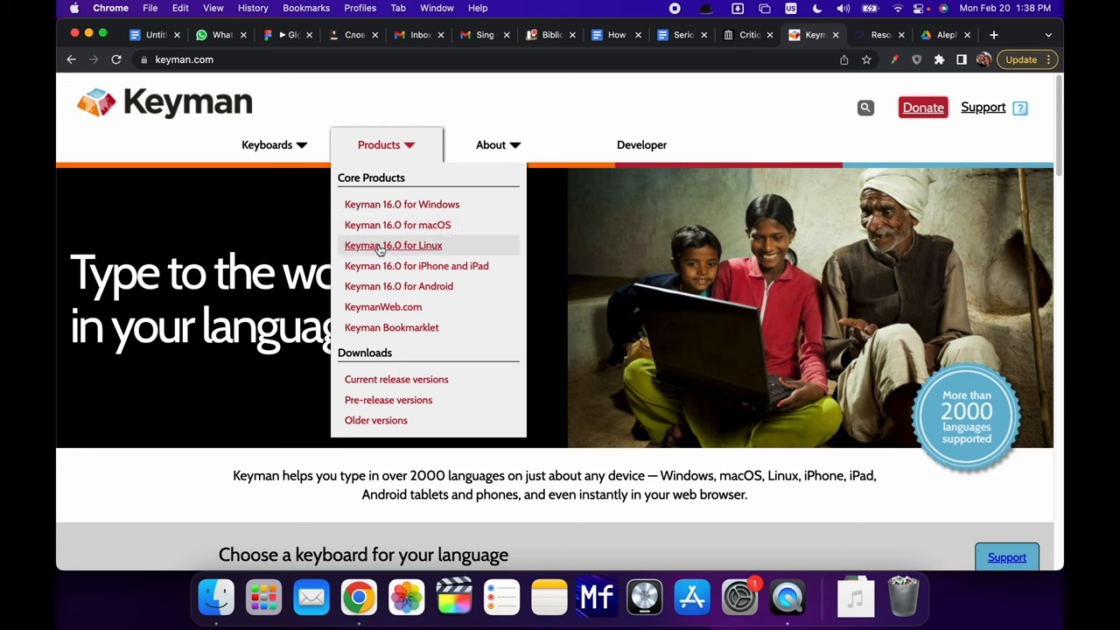
mouse_move(403, 203)
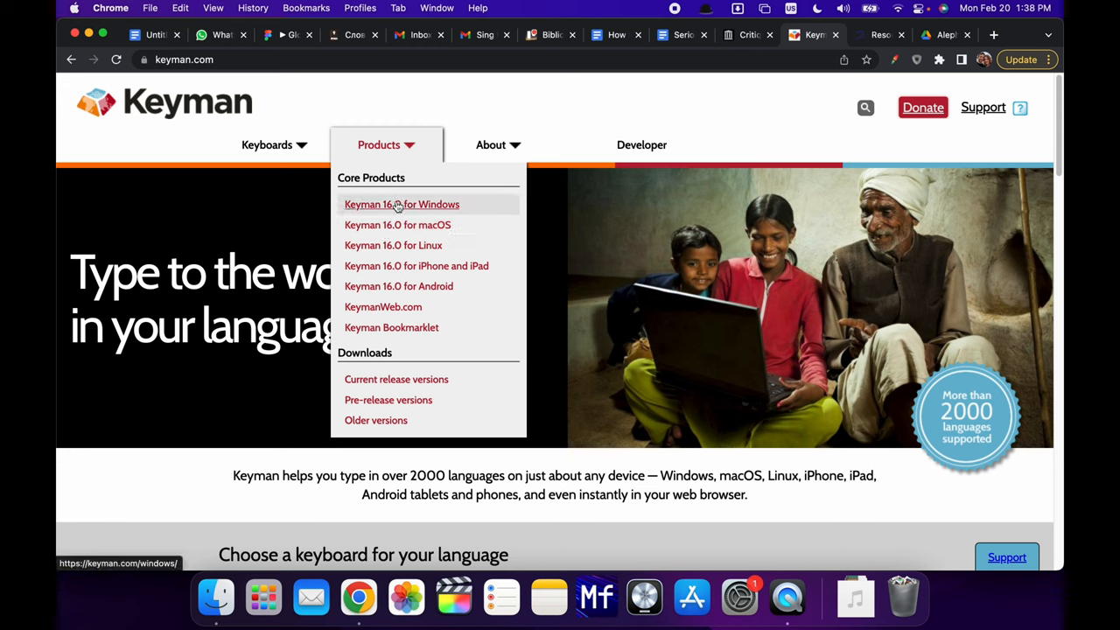
mouse_move(392, 245)
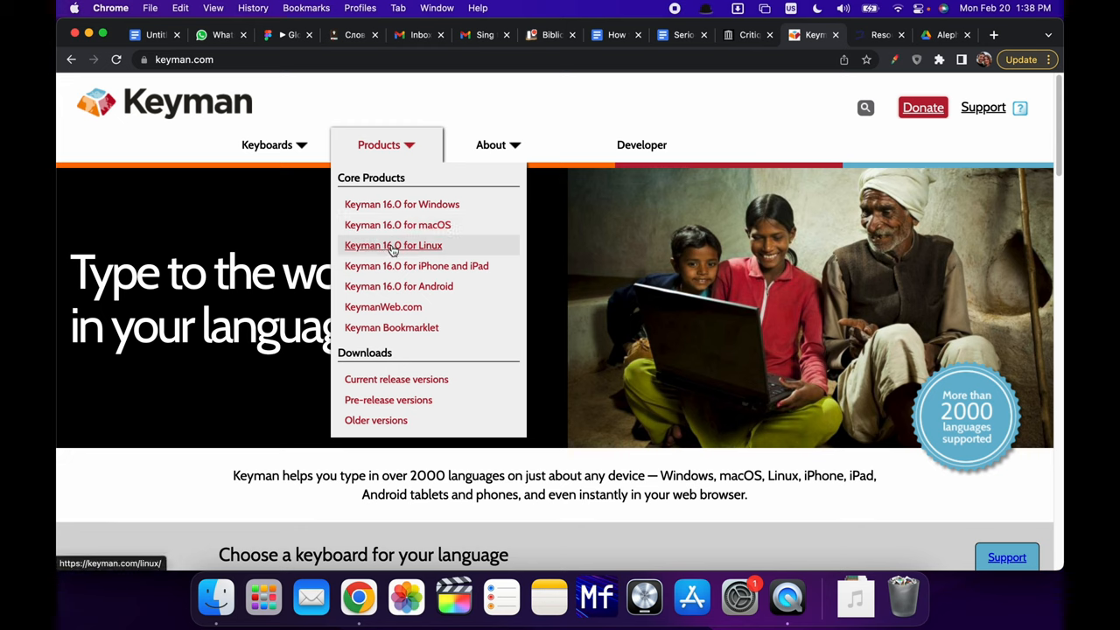
mouse_move(422, 224)
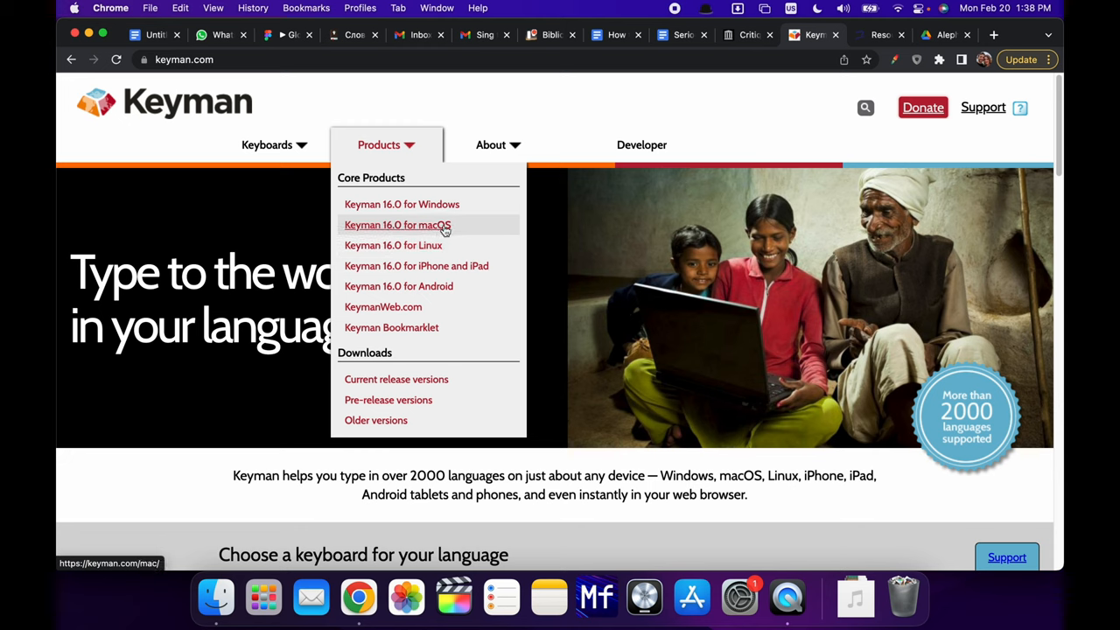
mouse_move(399, 229)
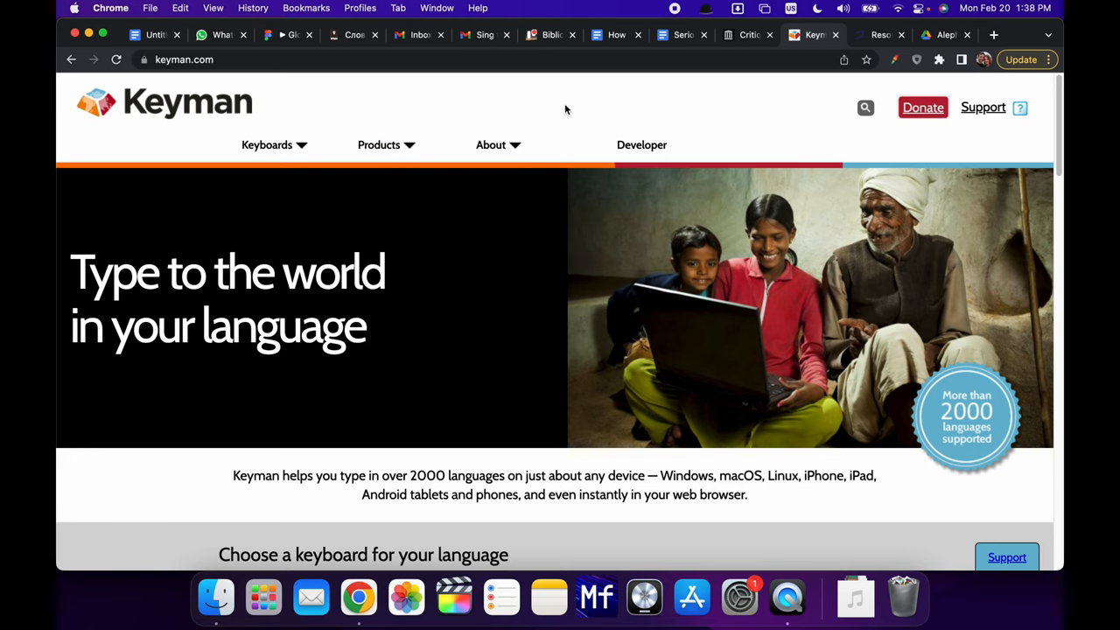
mouse_move(576, 100)
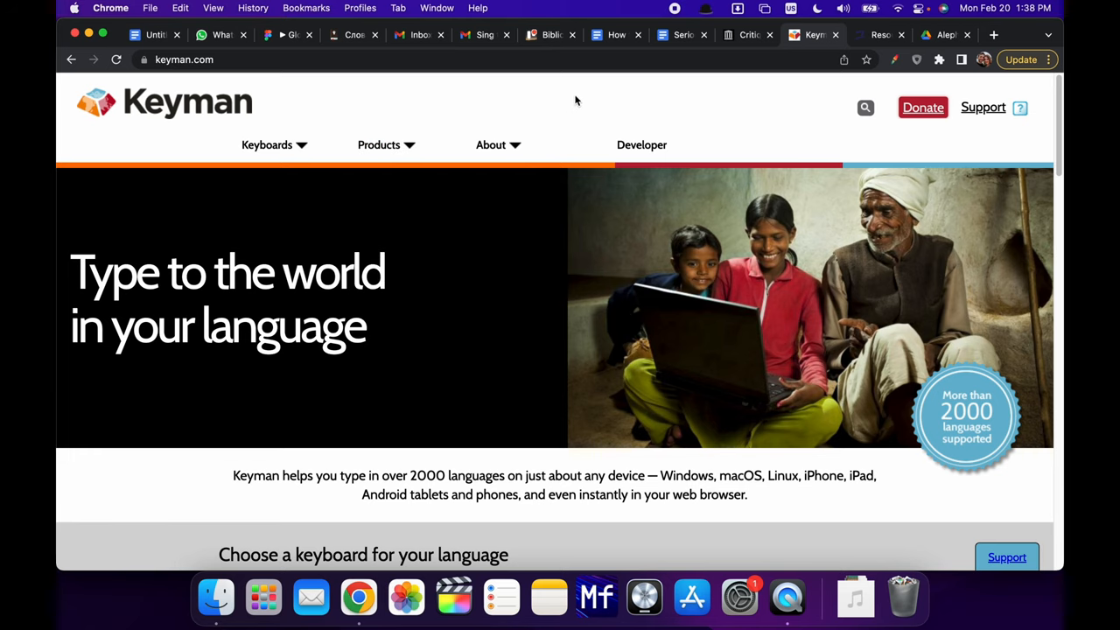
click(791, 7)
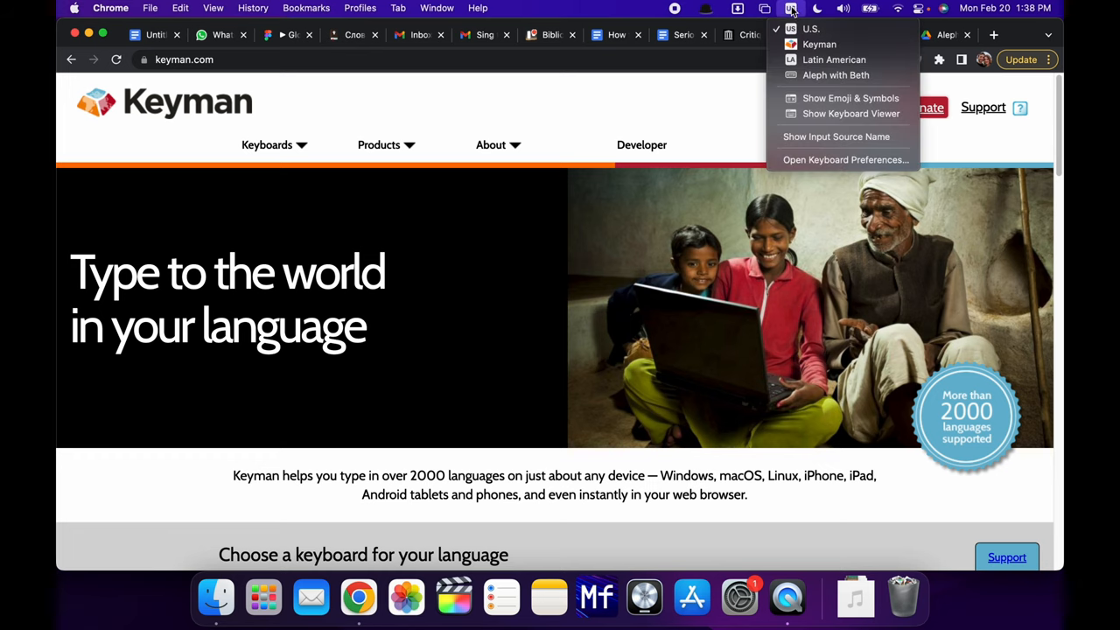
mouse_move(820, 44)
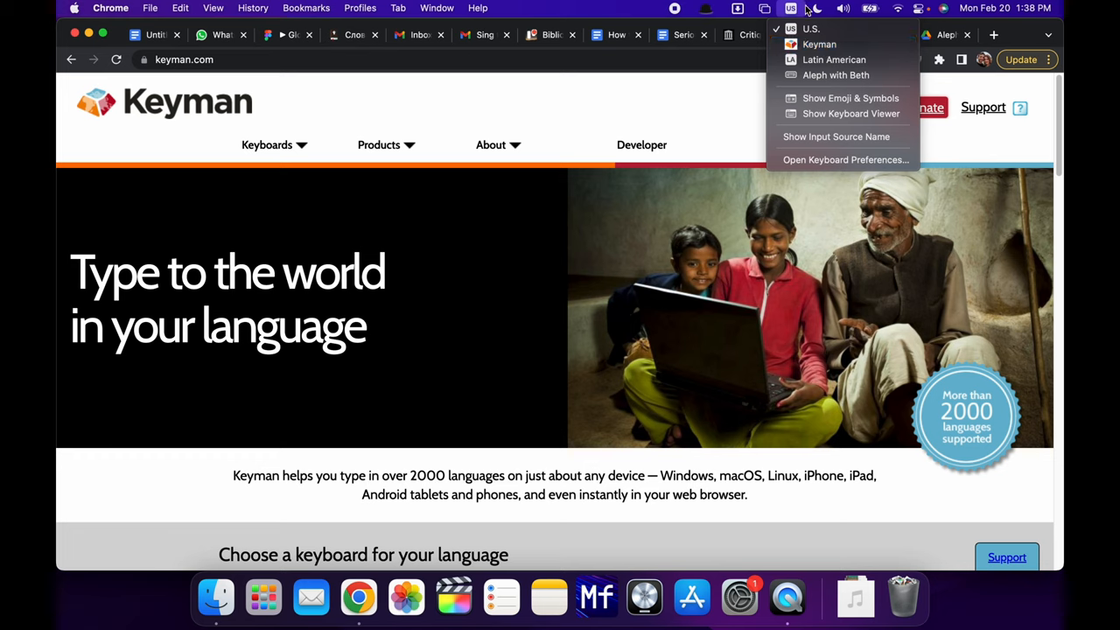
mouse_move(819, 43)
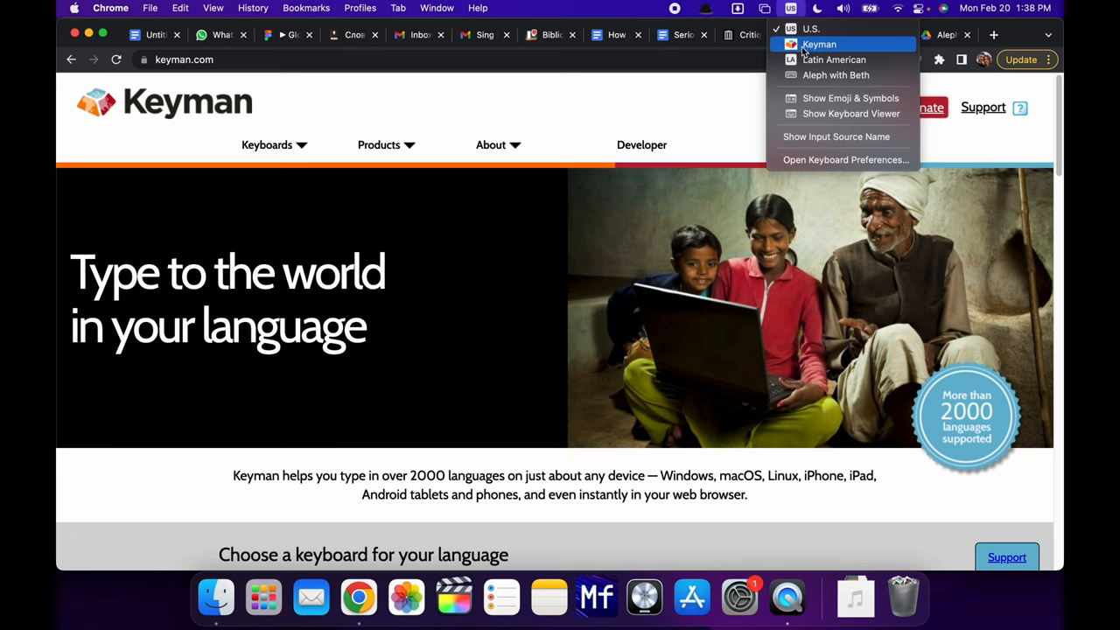
click(819, 43)
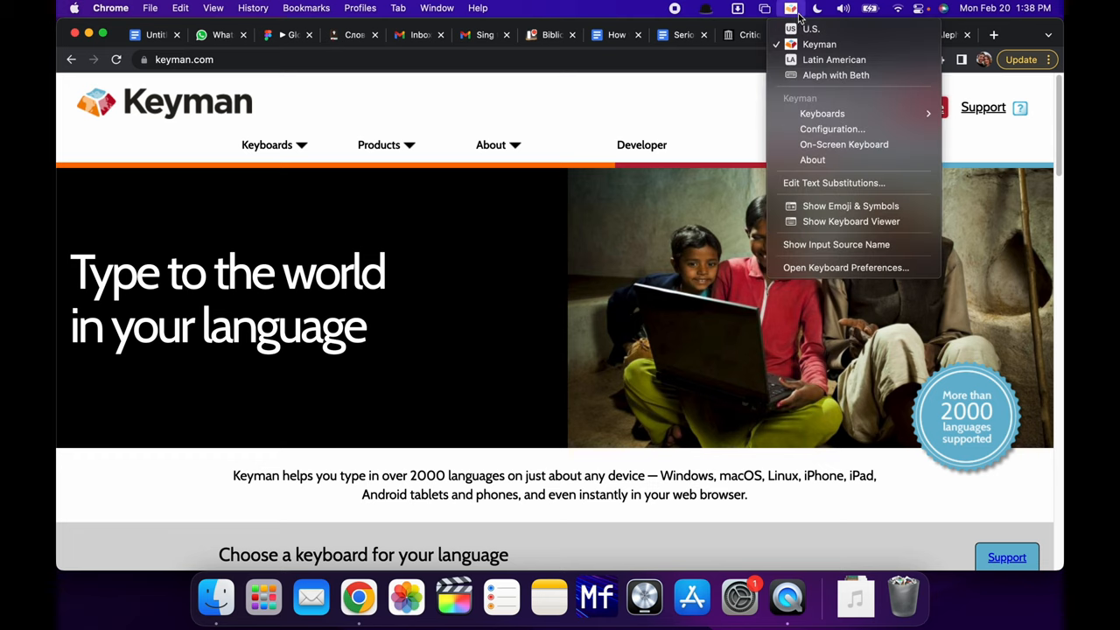
mouse_move(822, 112)
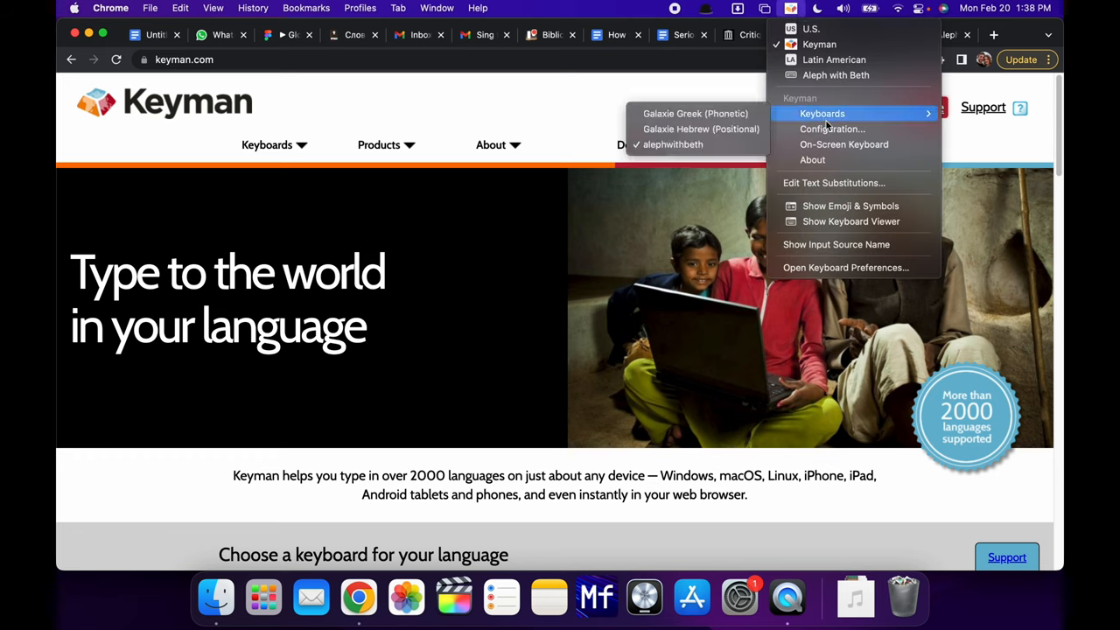
Search downloadable keyboards for 'aleph' in Keyman Configuration, then close the windows.
click(833, 130)
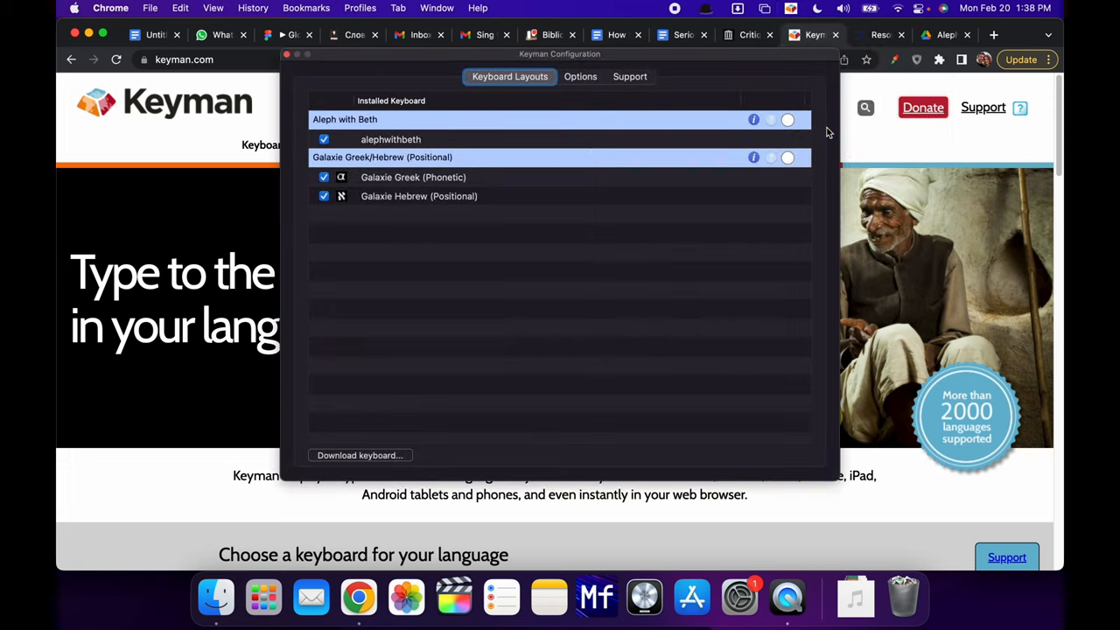
mouse_move(370, 457)
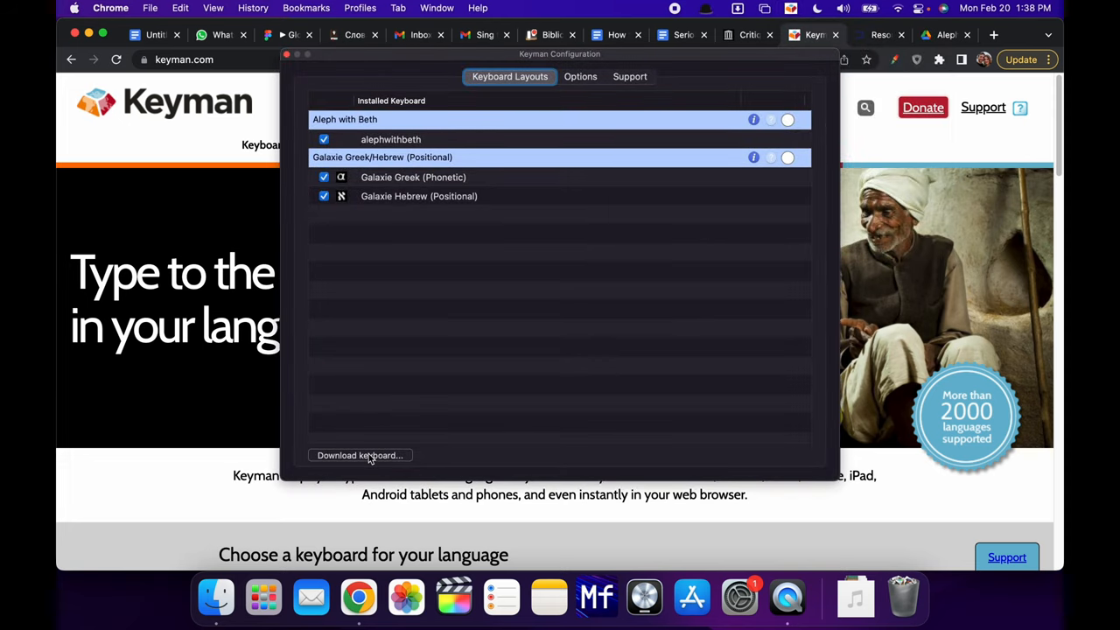
click(360, 455)
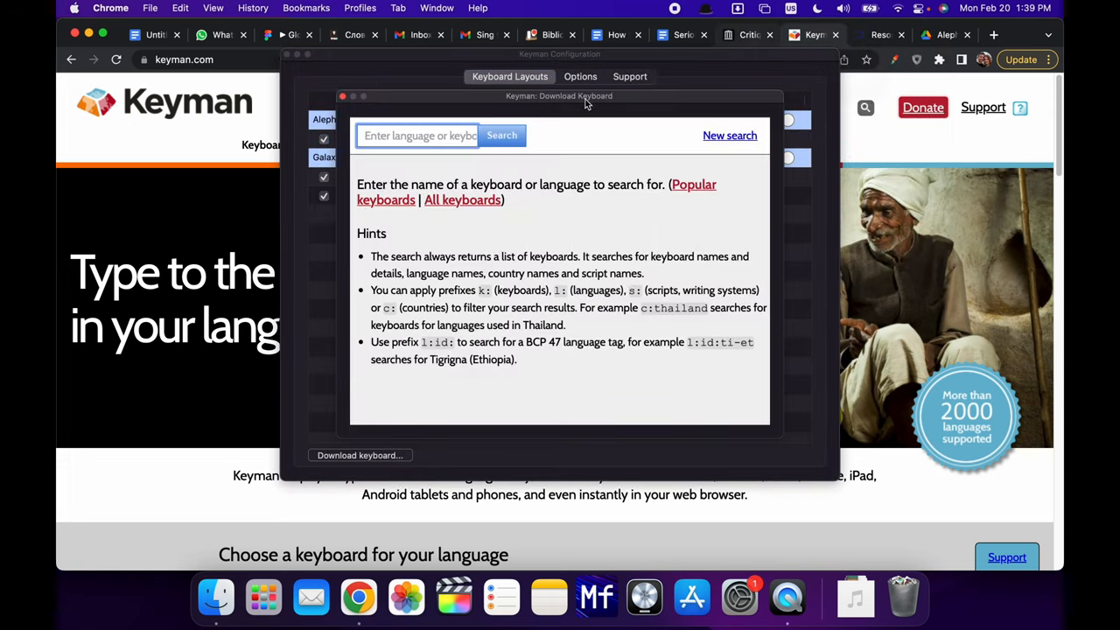
text(aleph)
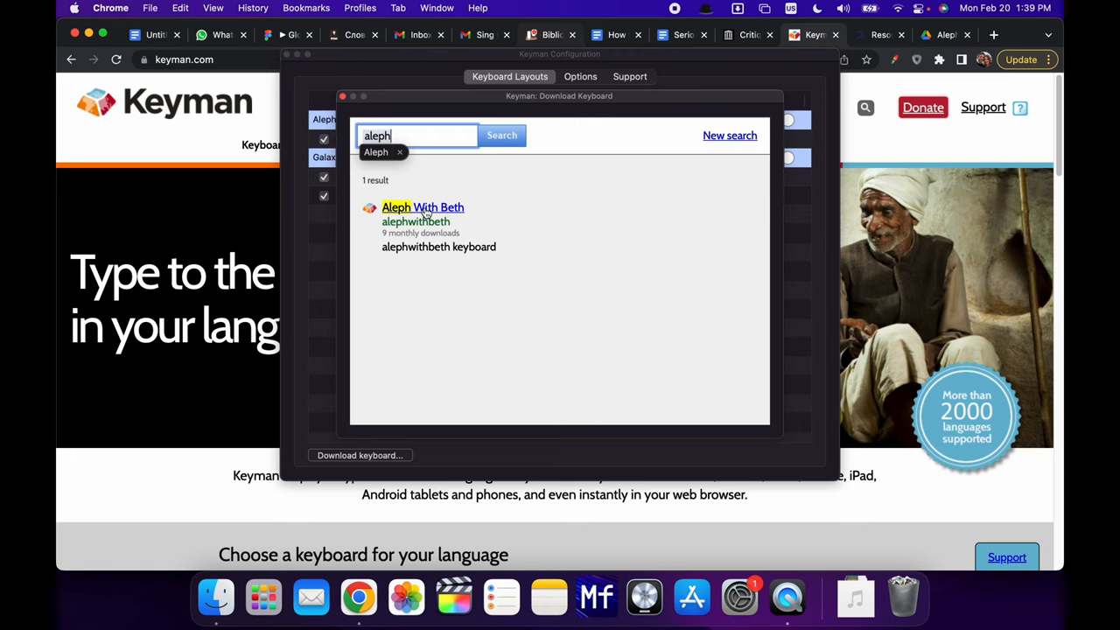
click(423, 207)
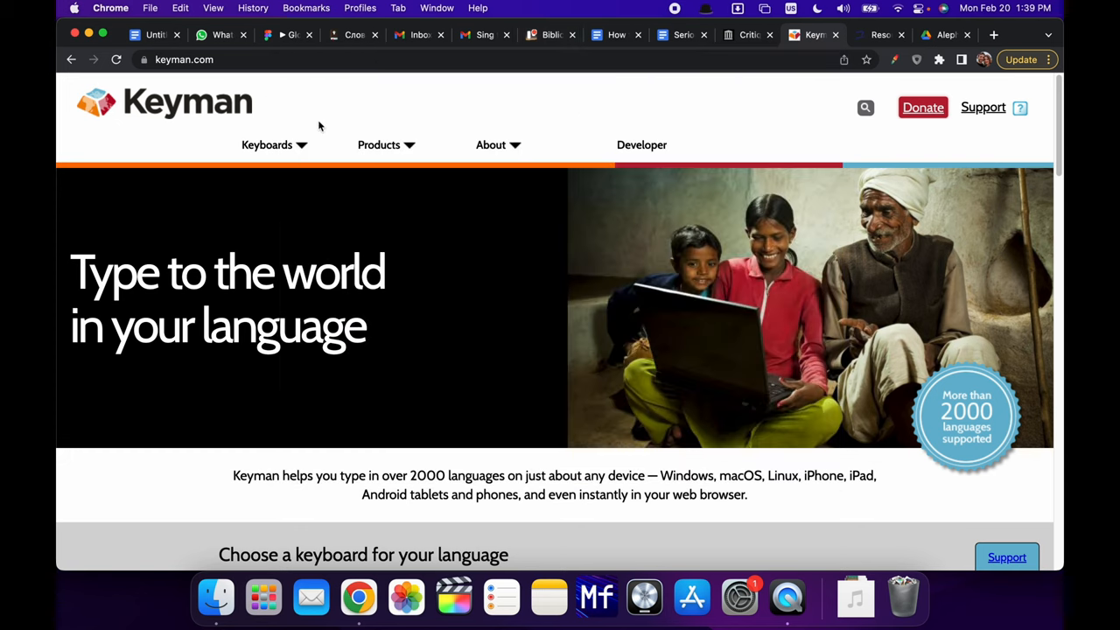
Search the keyboard catalogue for 'aleph' and view the Aleph With Beth keyboard page.
click(266, 144)
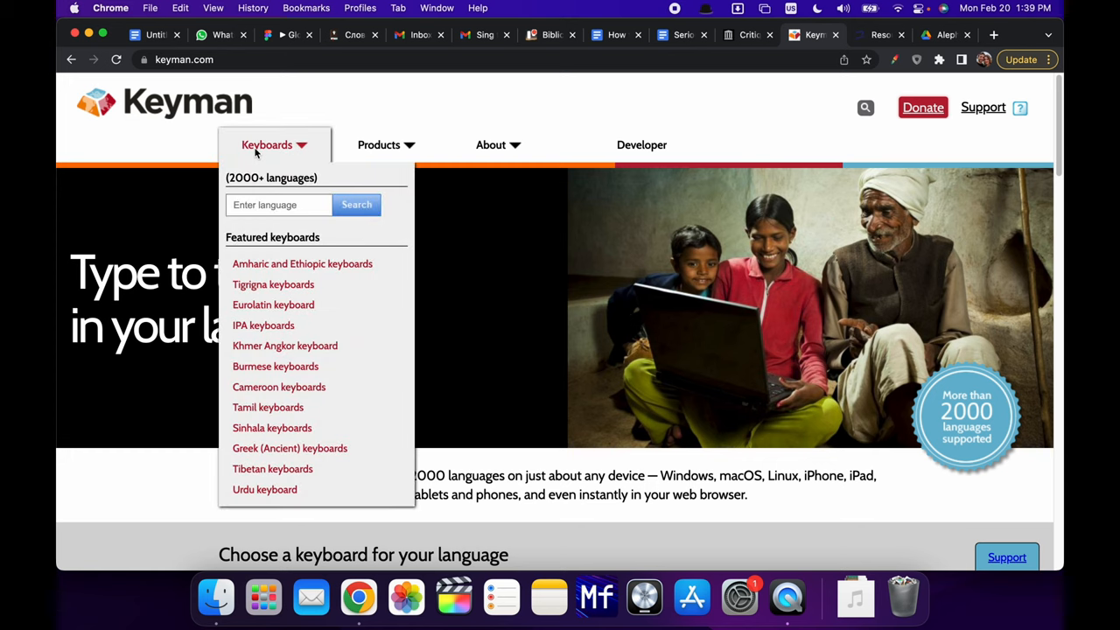
click(278, 203)
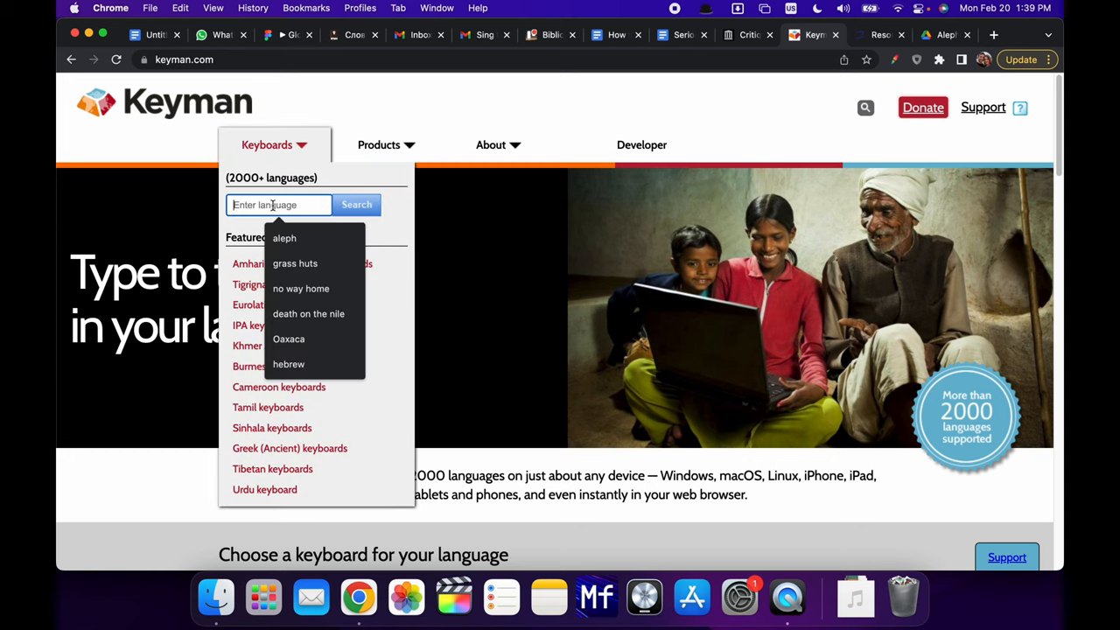
text(aleph)
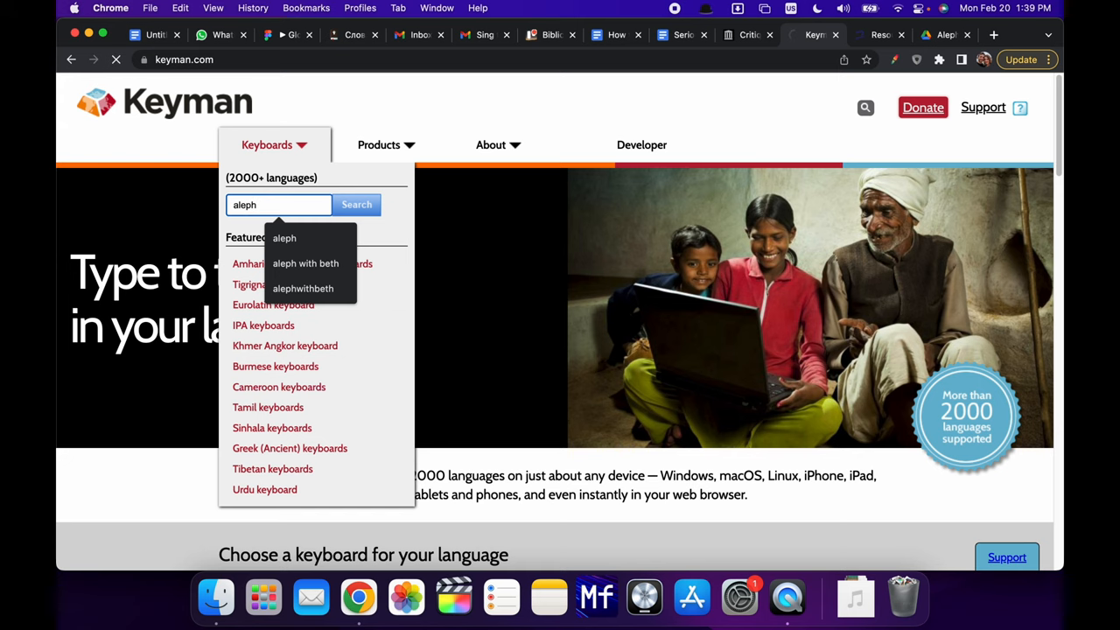
click(357, 203)
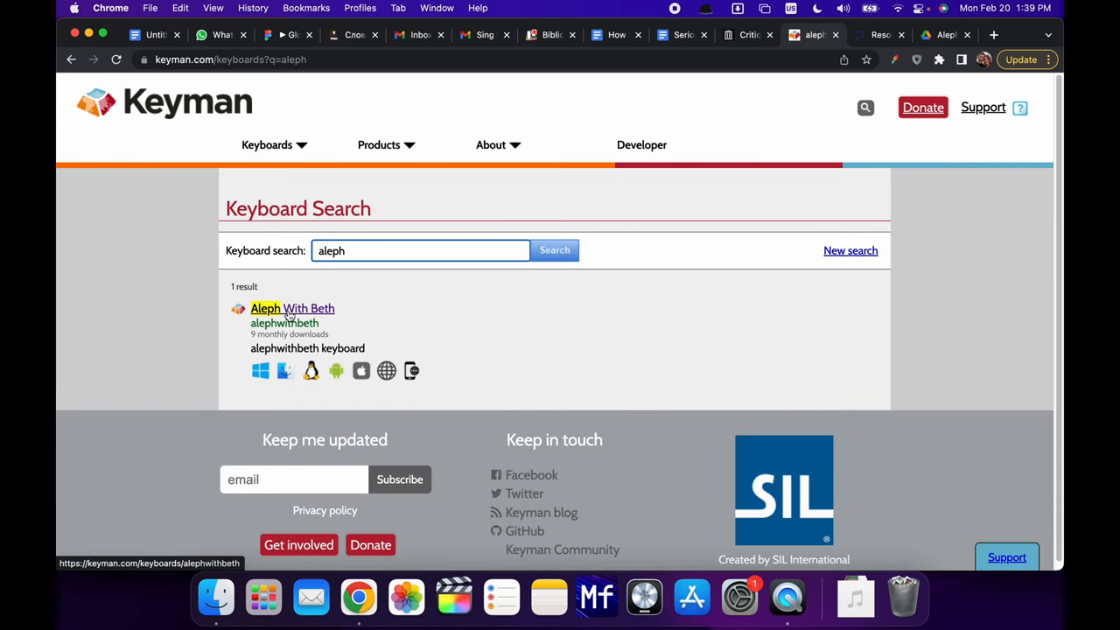
click(290, 308)
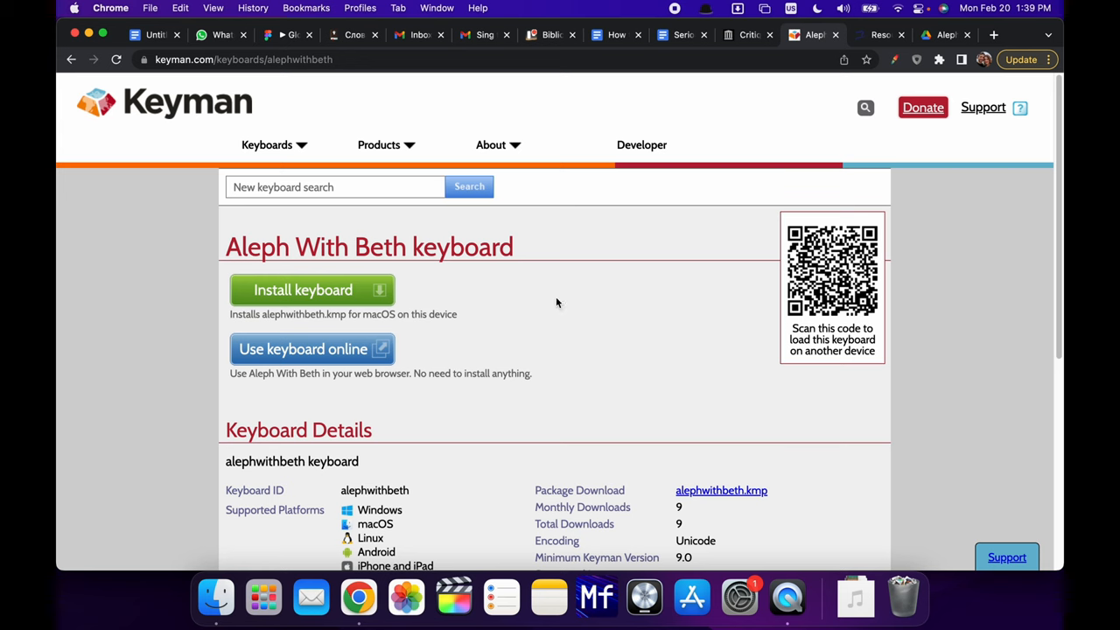
scroll(down, 3)
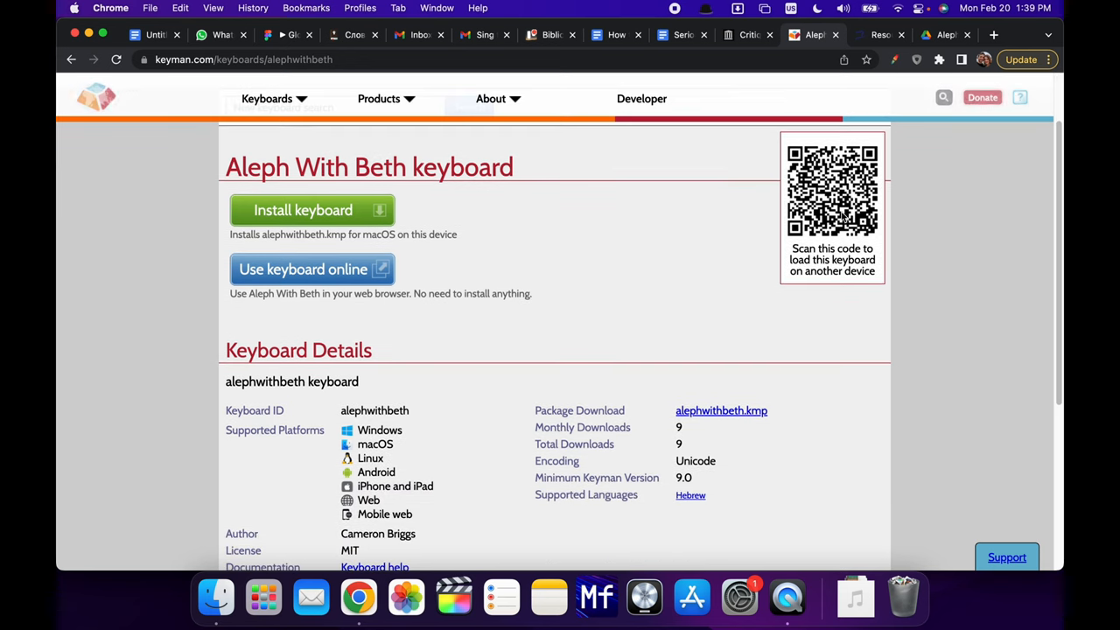
scroll(down, 3)
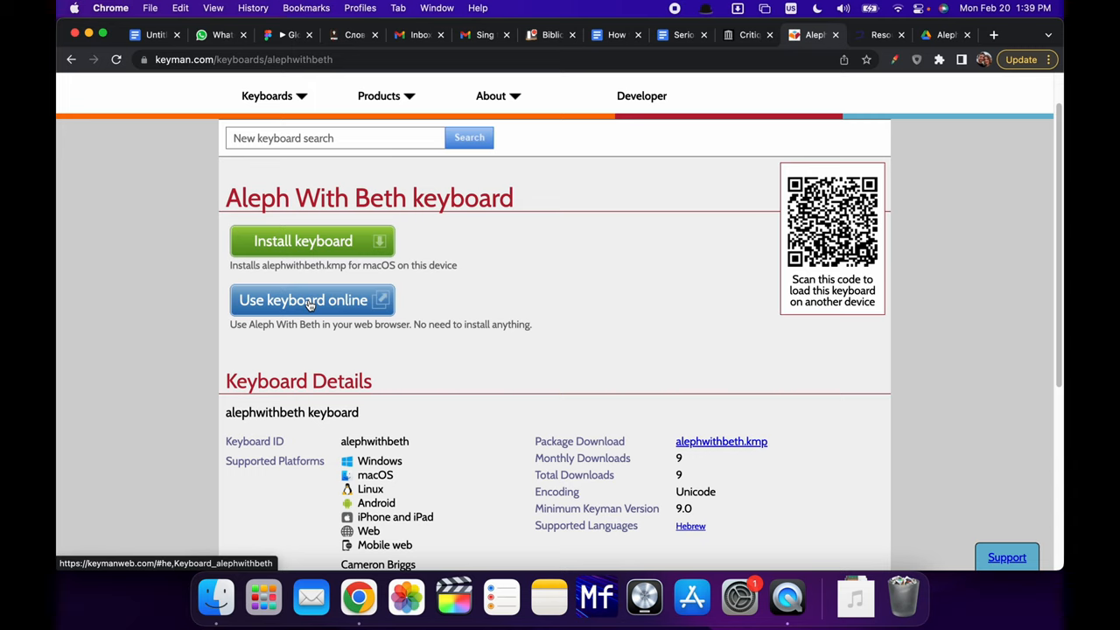
Launch the Aleph With Beth keyboard online in KeymanWeb.
click(305, 301)
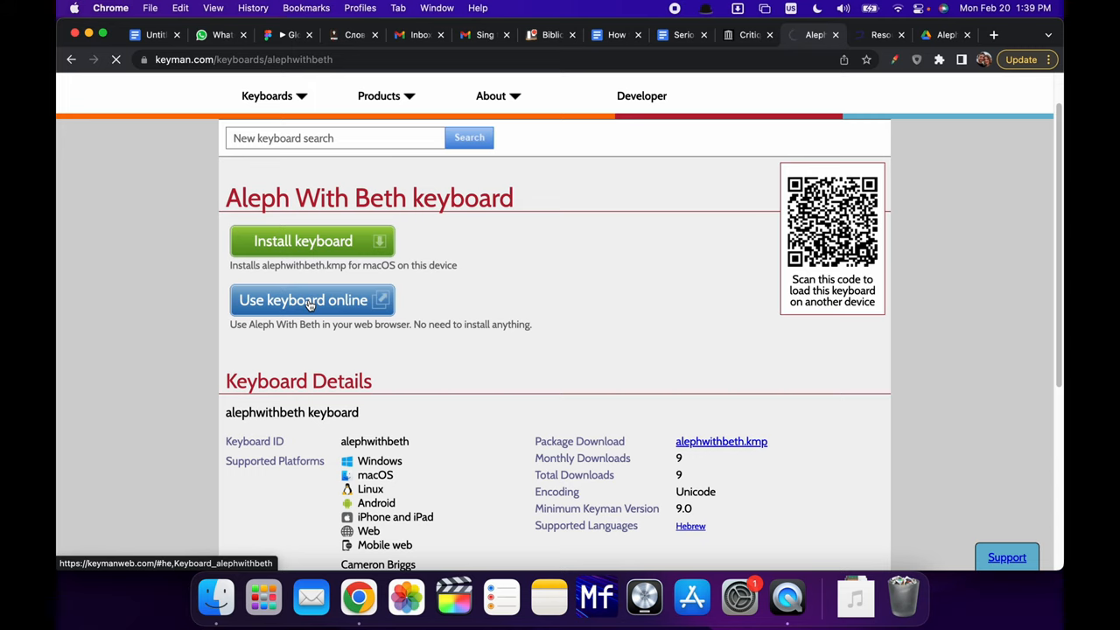
click(303, 301)
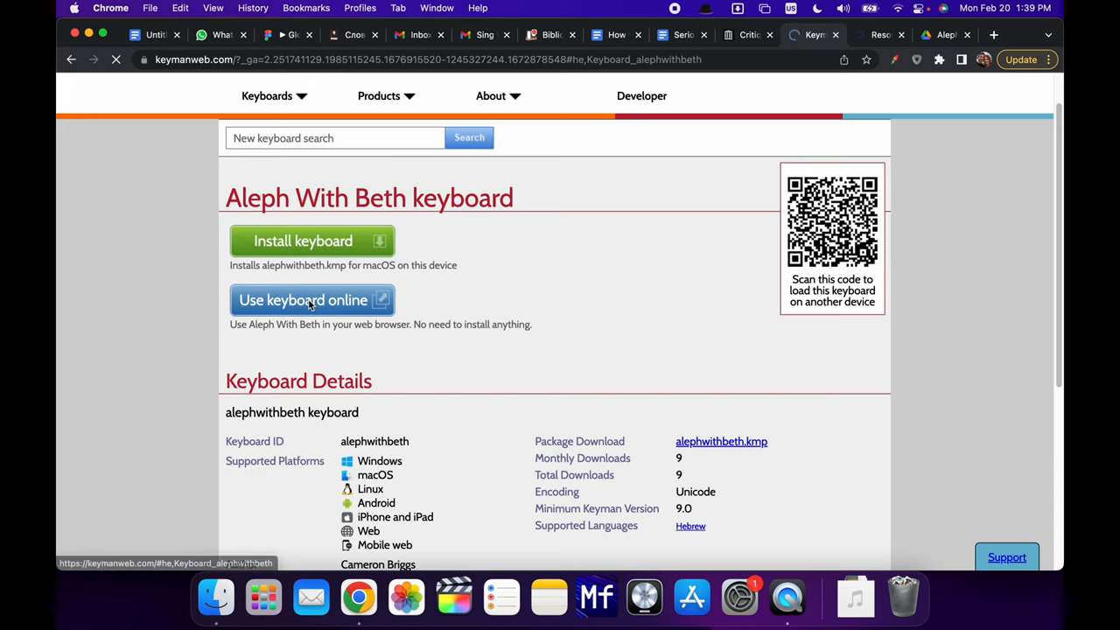
click(303, 301)
text(ברך)
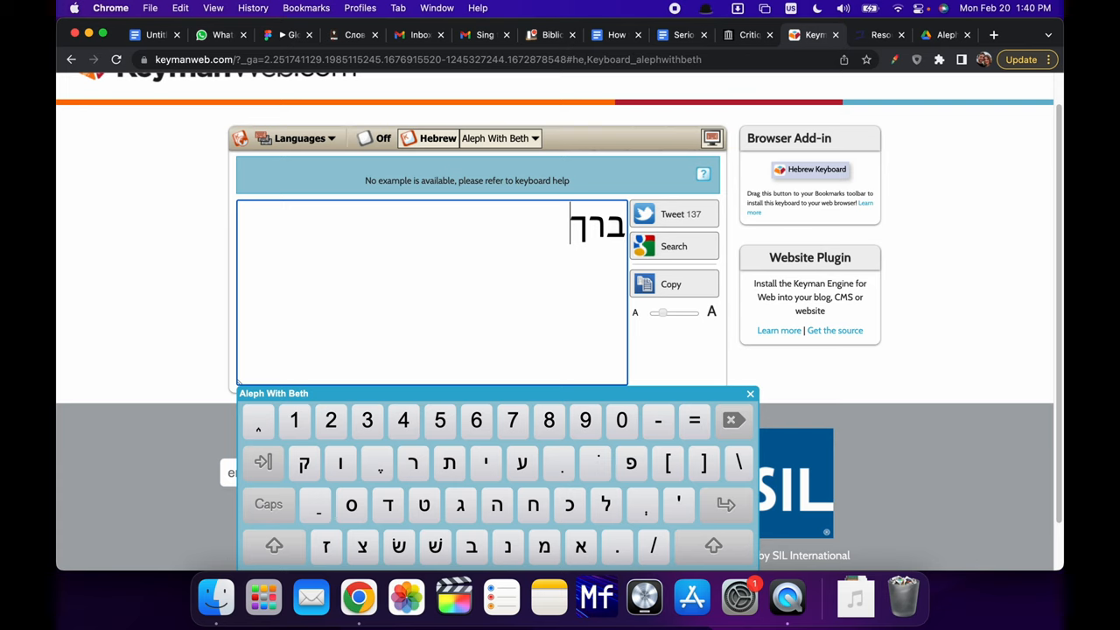
Toggle the virtual keyboard to its shifted layout and back, then go to Free Hebrew resources.
click(273, 546)
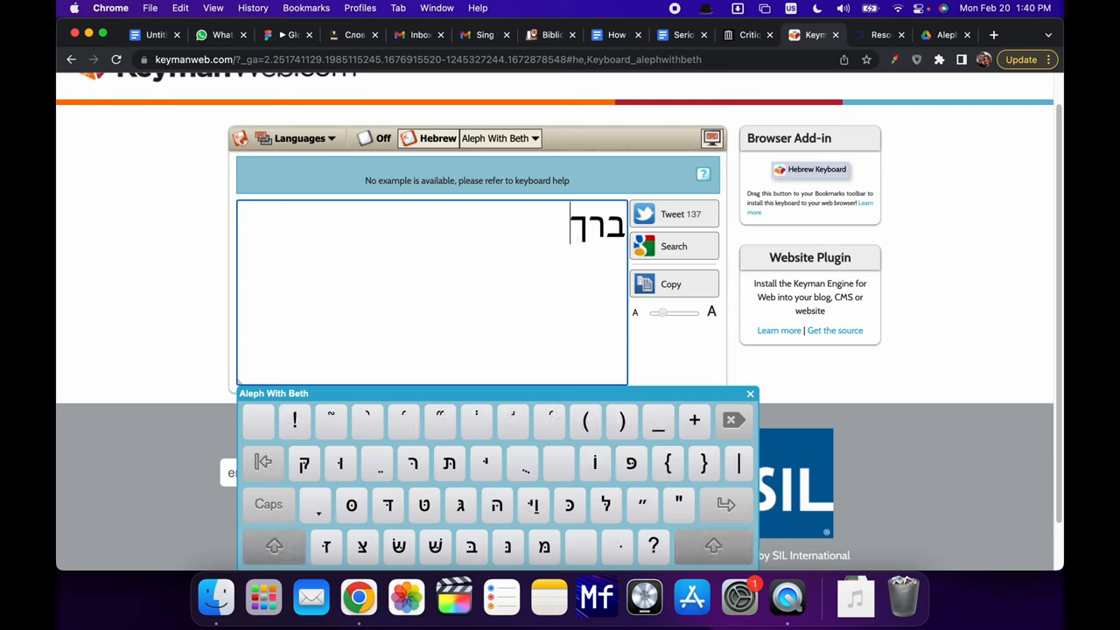
click(273, 546)
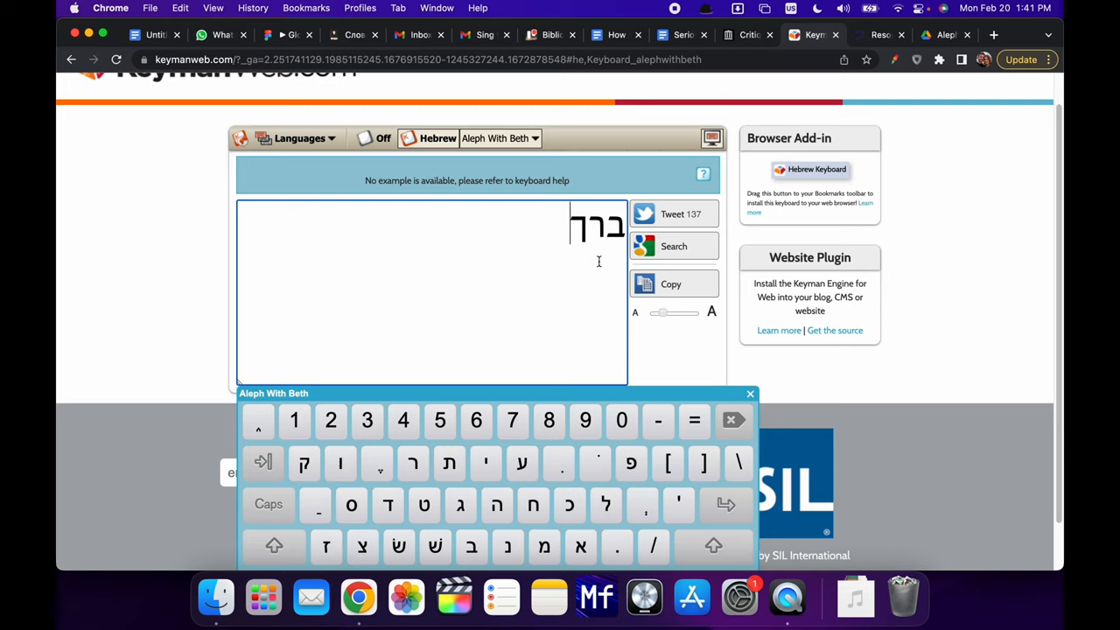
click(876, 35)
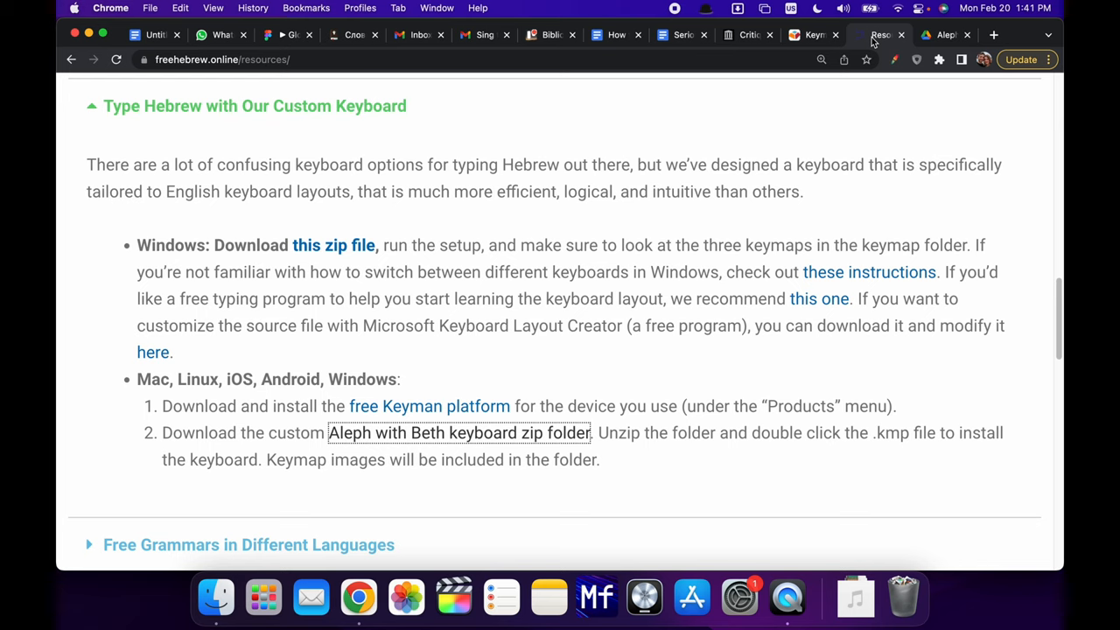
mouse_move(84, 119)
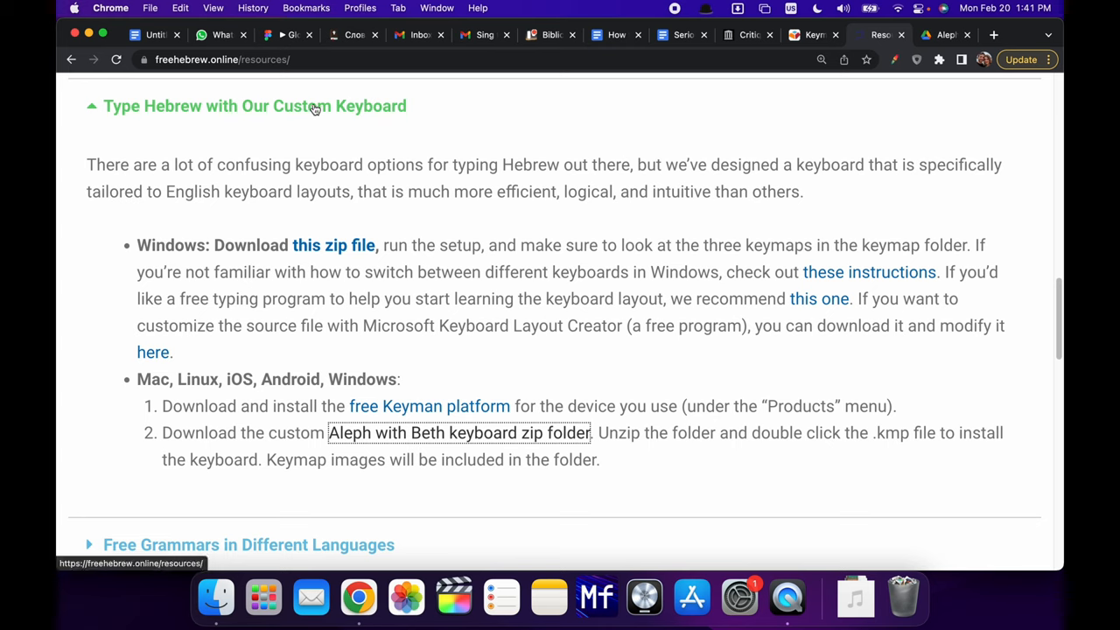
mouse_move(395, 282)
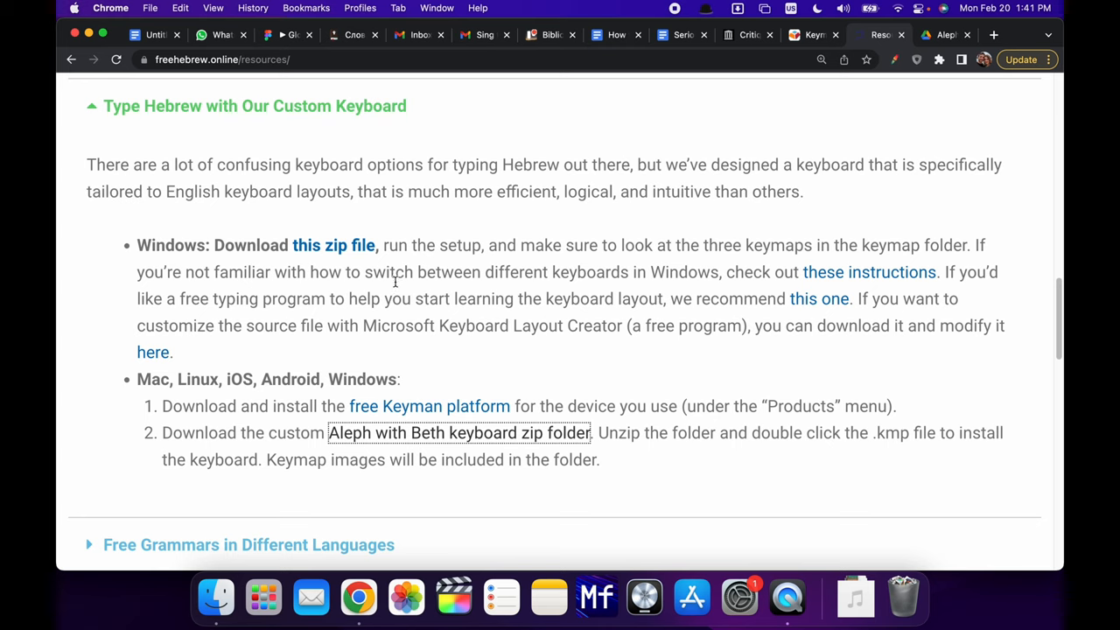
mouse_move(565, 272)
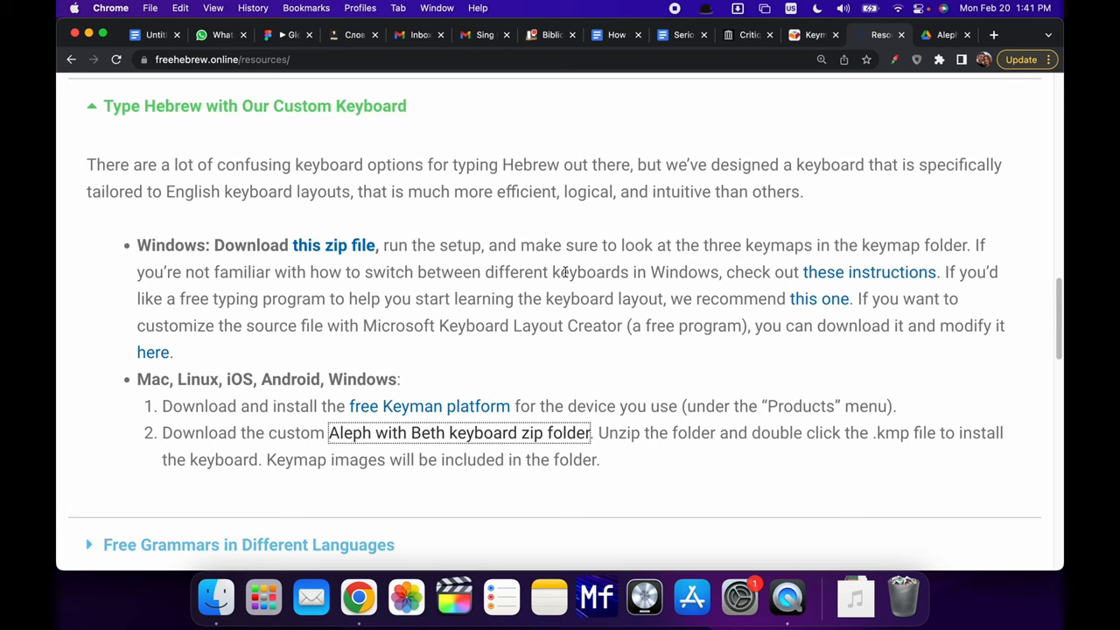
mouse_move(448, 277)
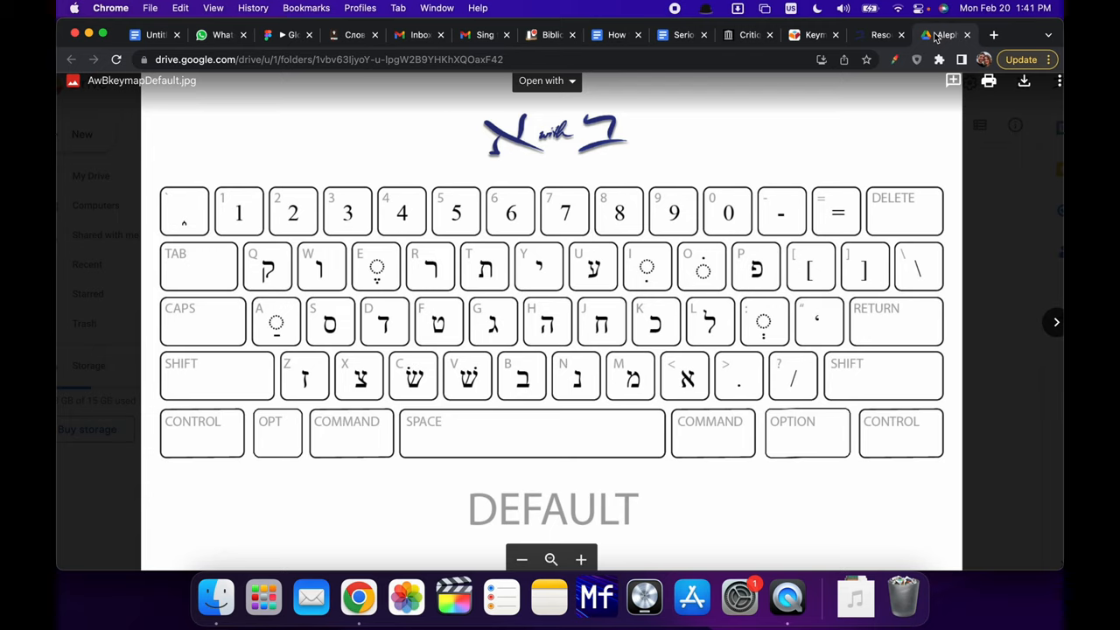
mouse_move(895, 304)
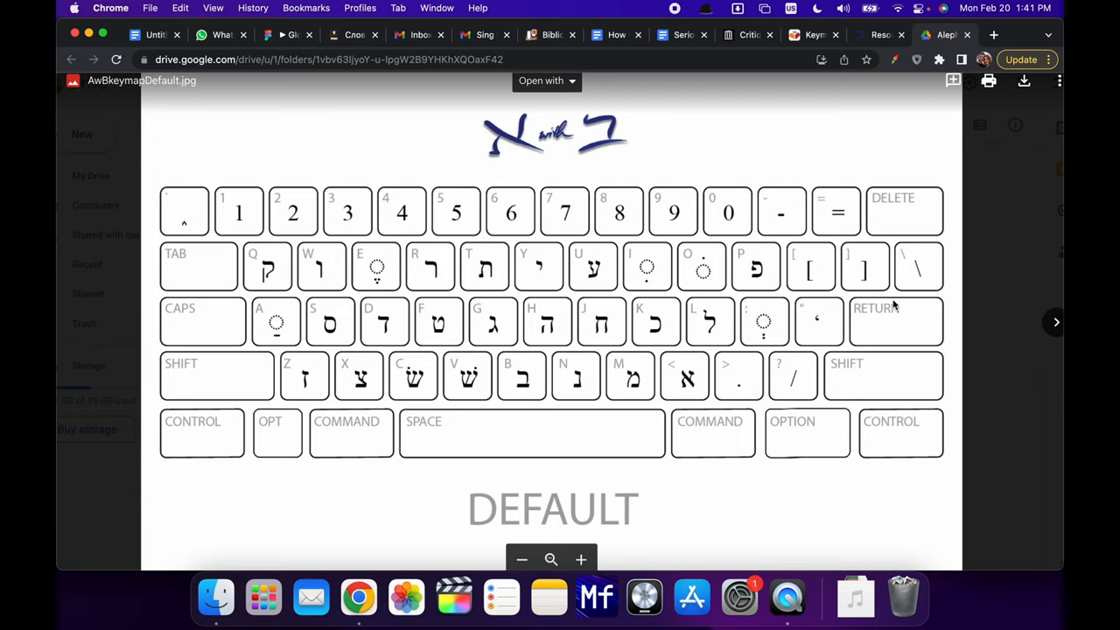
mouse_move(423, 278)
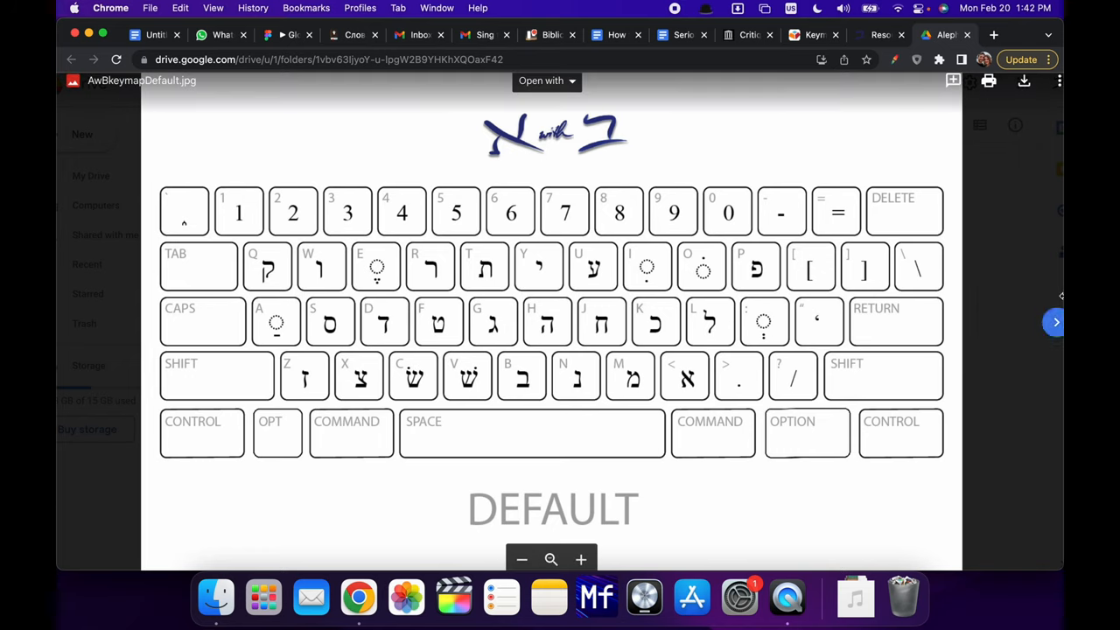
mouse_move(1055, 322)
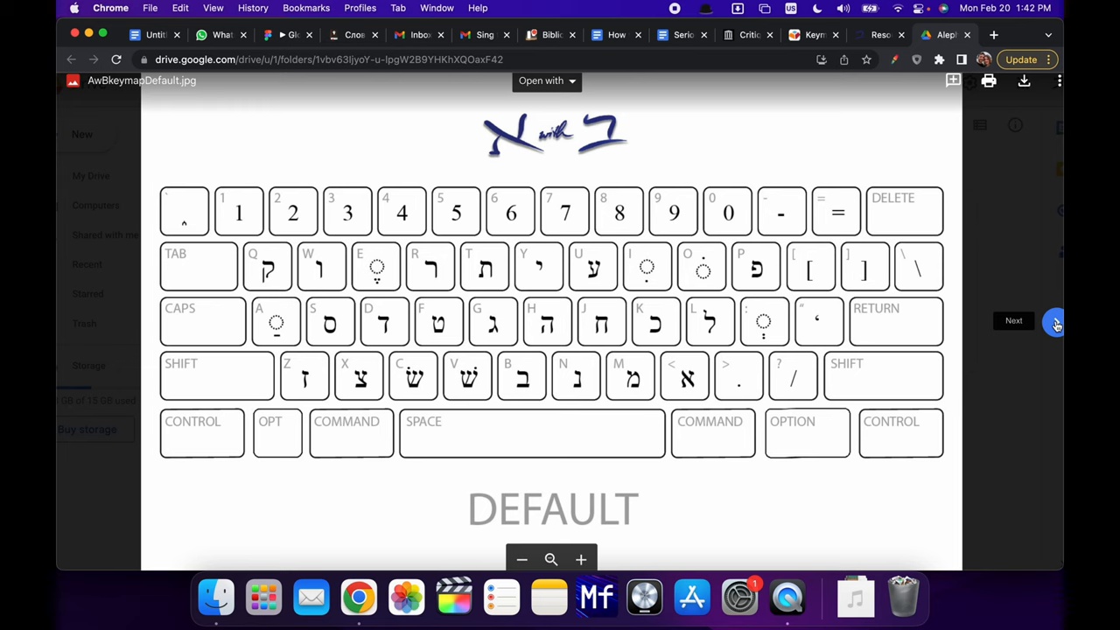
Step through the Shift and Option keymap images, then switch to the Google Docs document.
click(1013, 320)
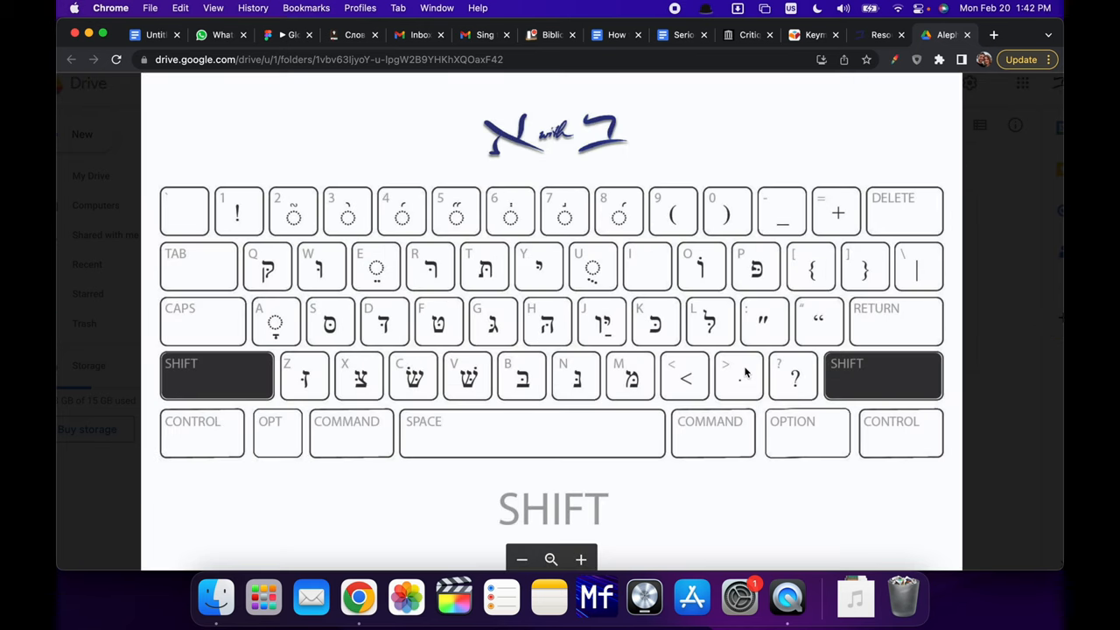
mouse_move(591, 331)
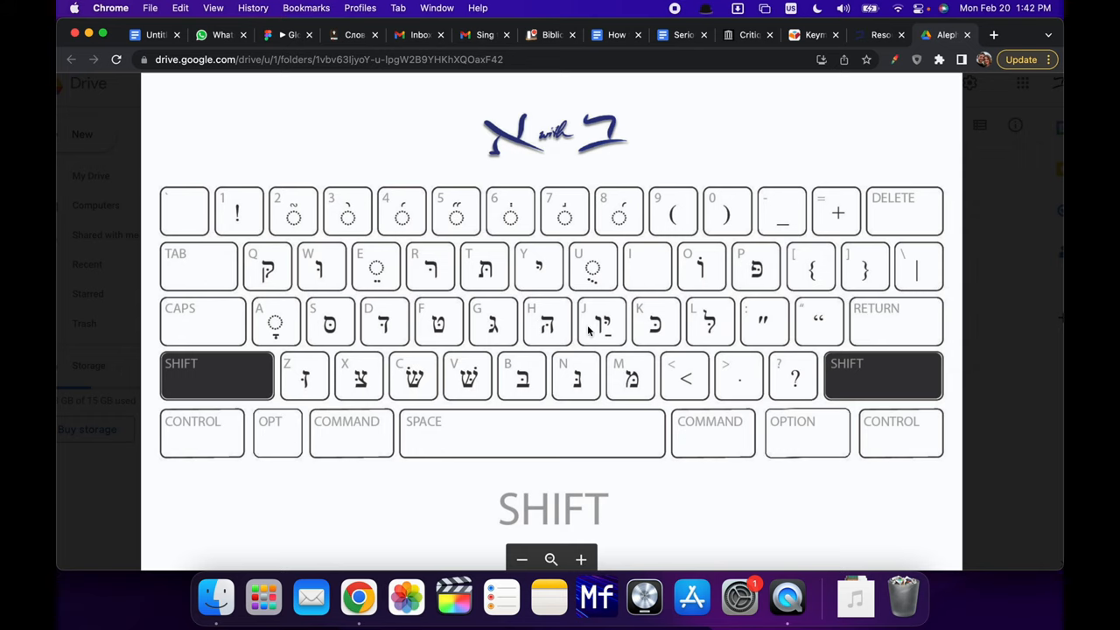
mouse_move(360, 382)
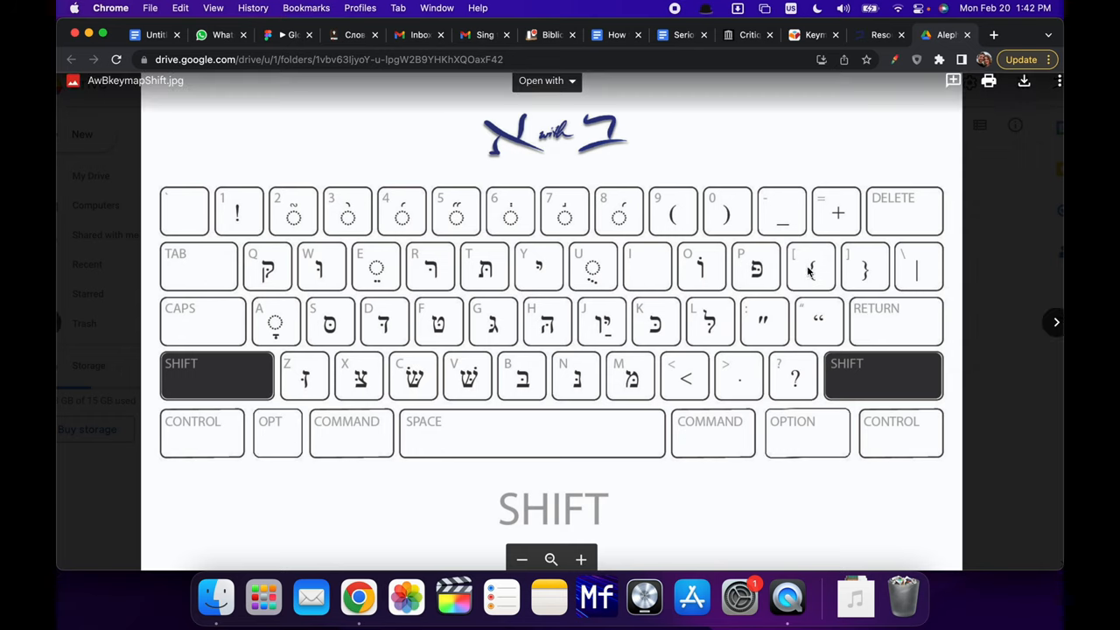
click(1055, 322)
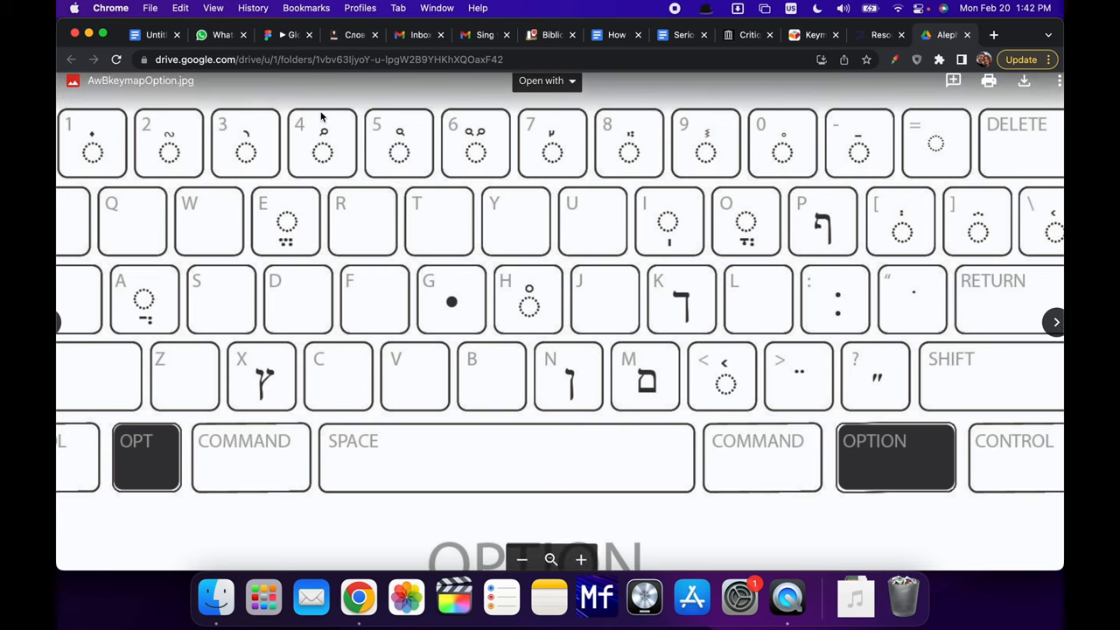
click(156, 35)
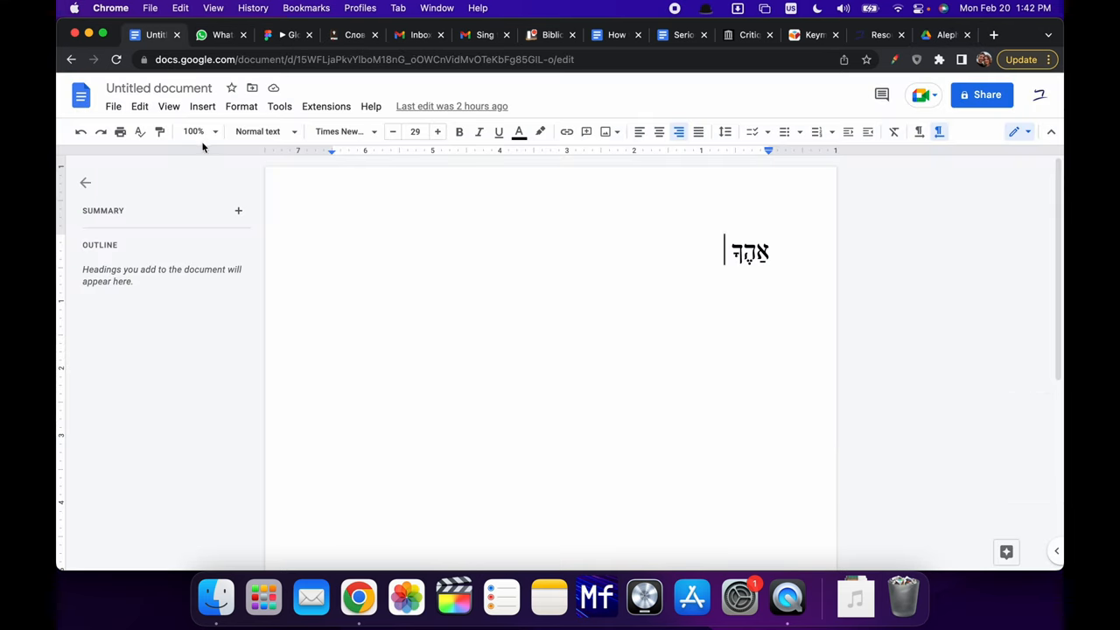
Switch typing to the Hebrew Keyman keyboard and write the letter א.
click(199, 131)
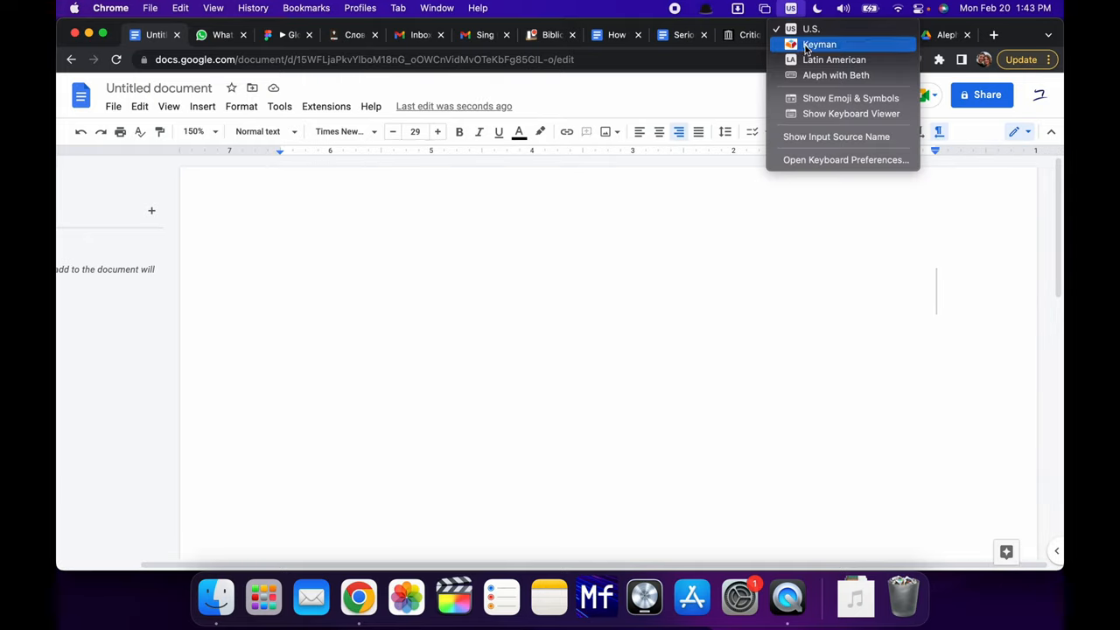
click(819, 44)
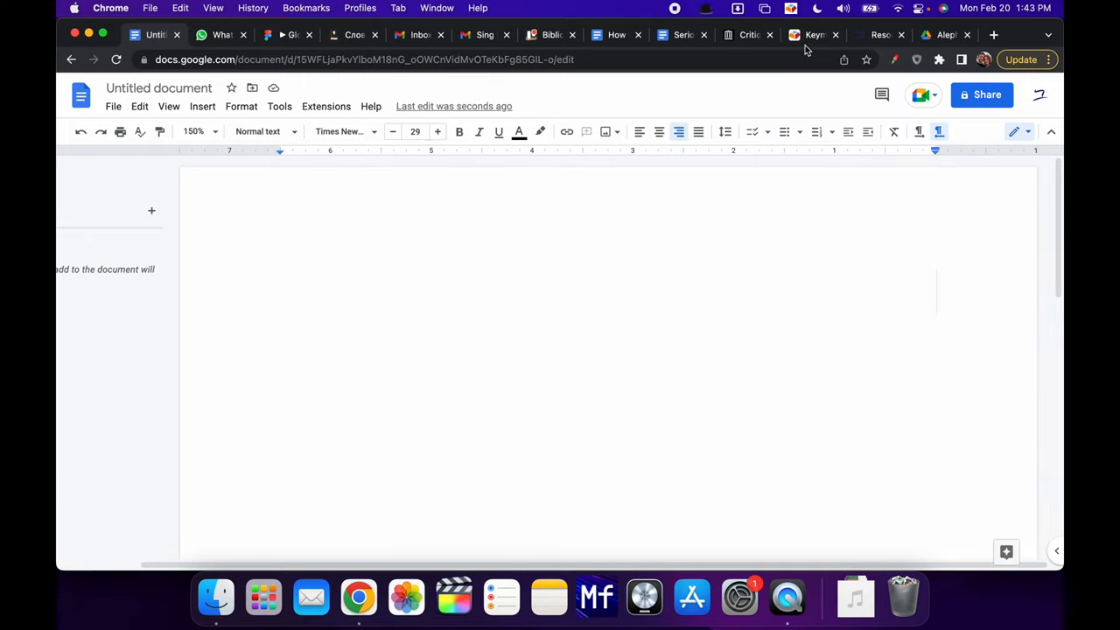
text(א)
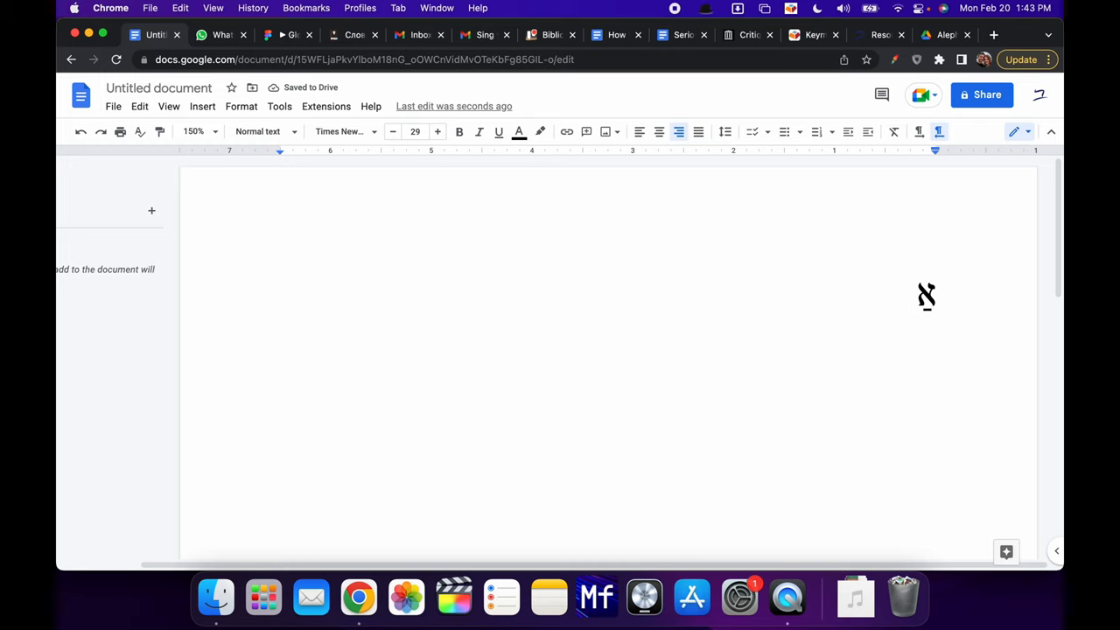
text(א)
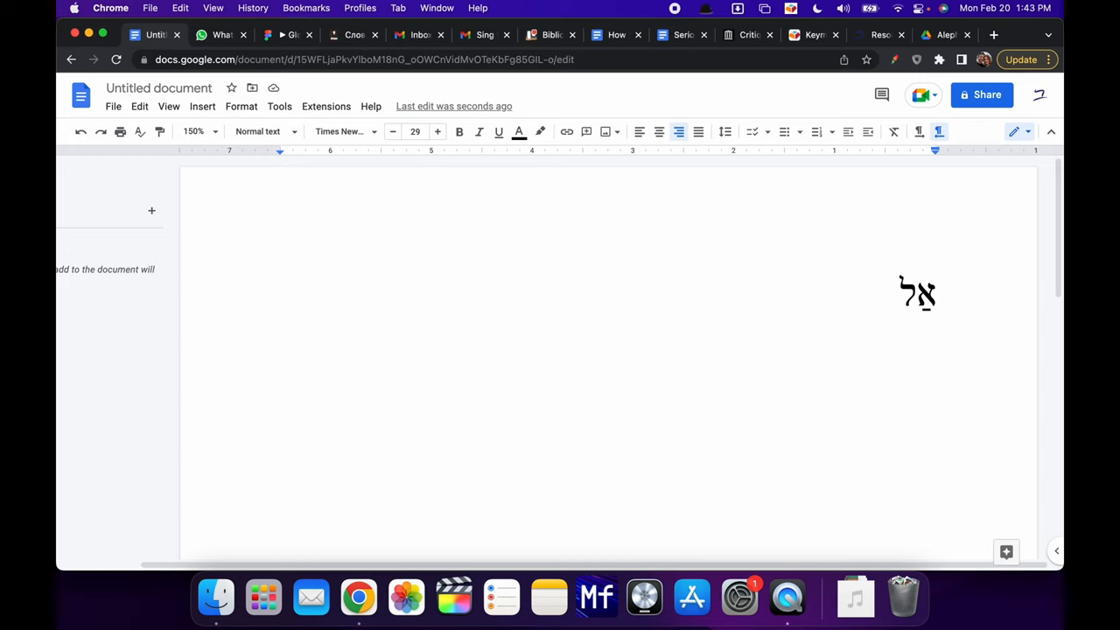
Continue typing the Hebrew letters ל, ל, מ and ם into the document.
text(ל)
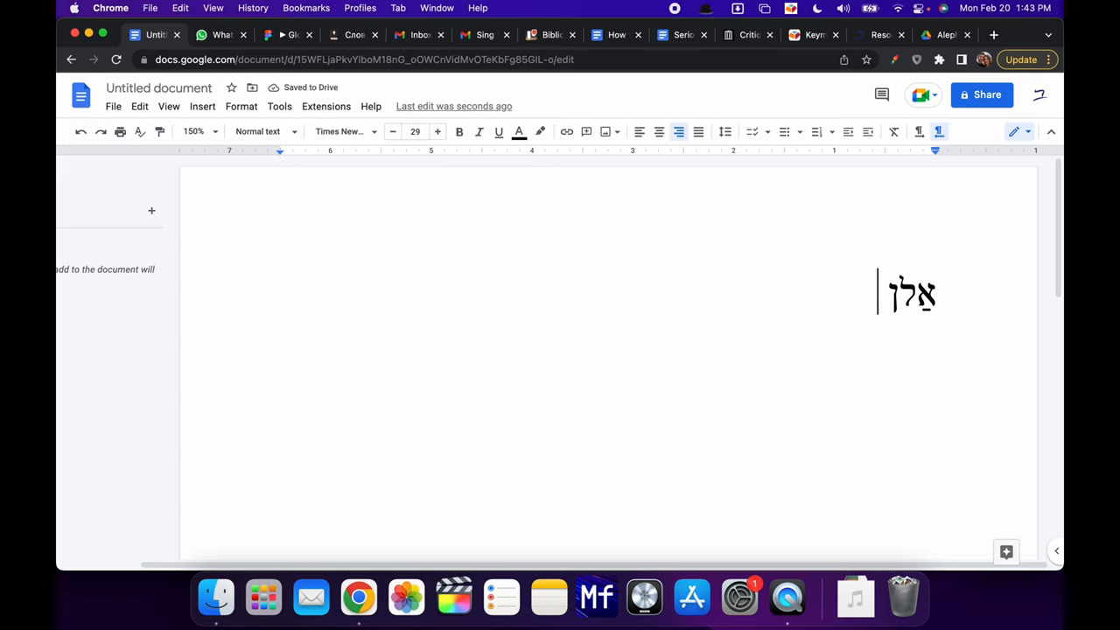
text(ל)
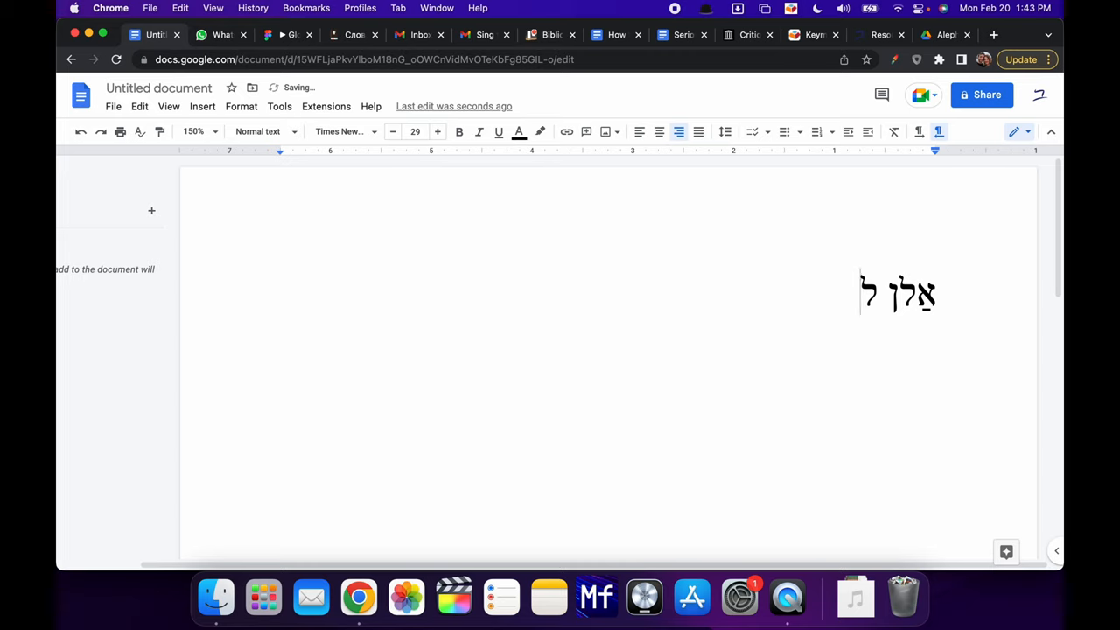
text(מ)
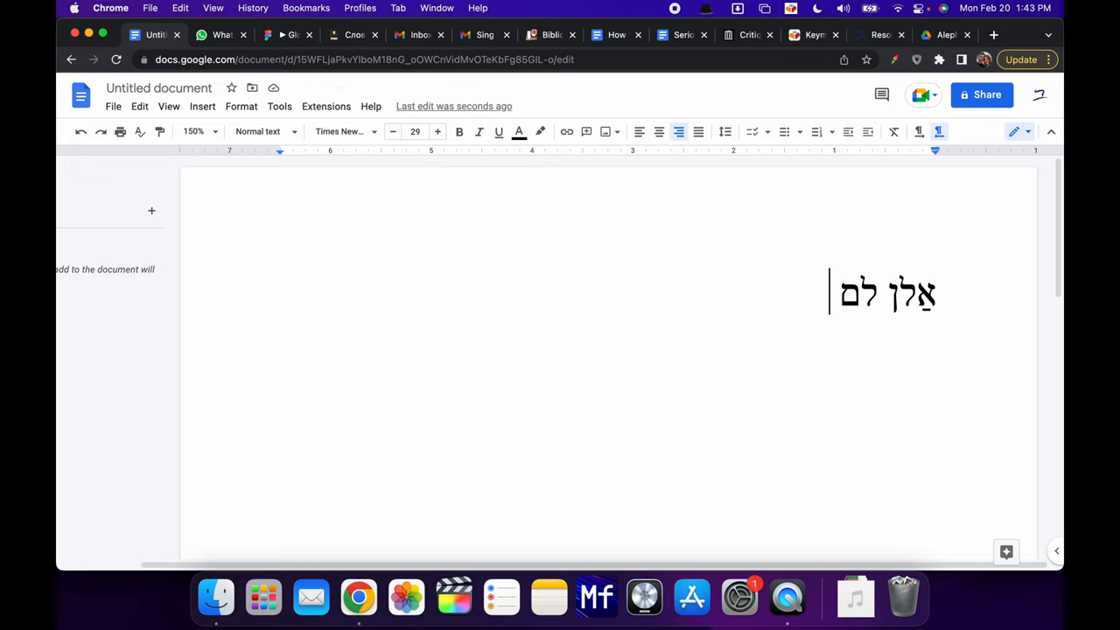
text(ם)
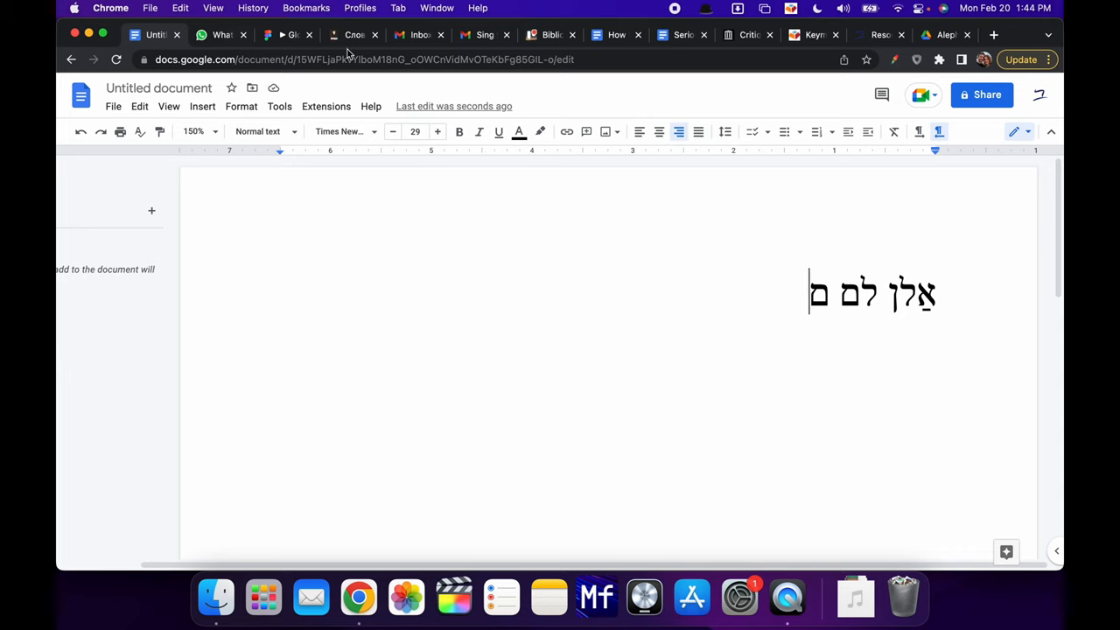
View the Keyman Developer 16 page on keyman.com and scroll through it.
click(812, 35)
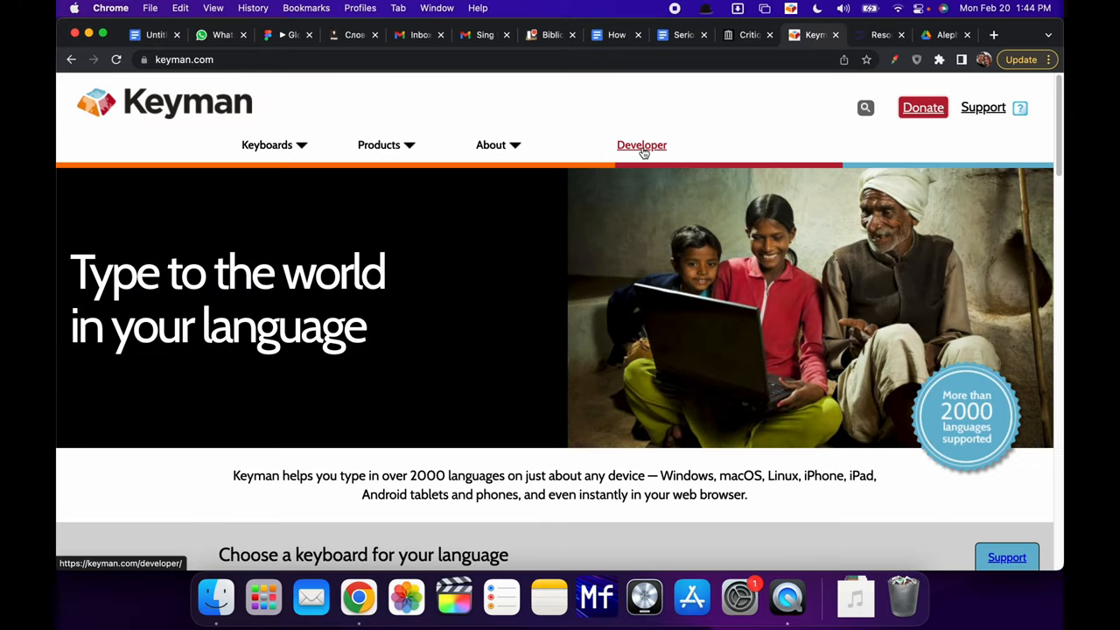
click(641, 144)
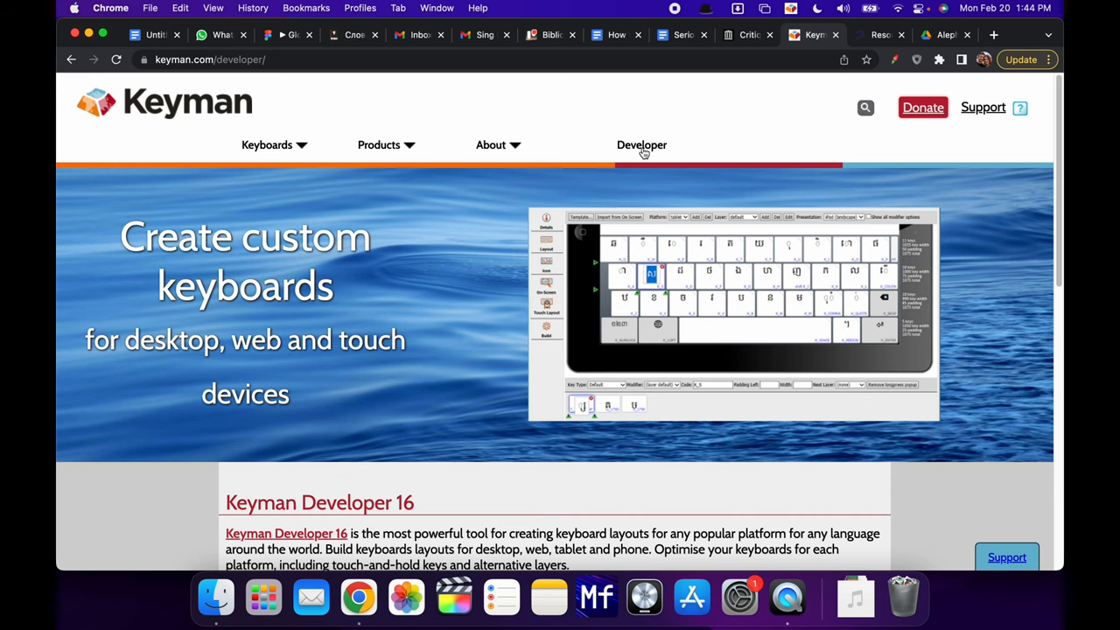
scroll(down, 3)
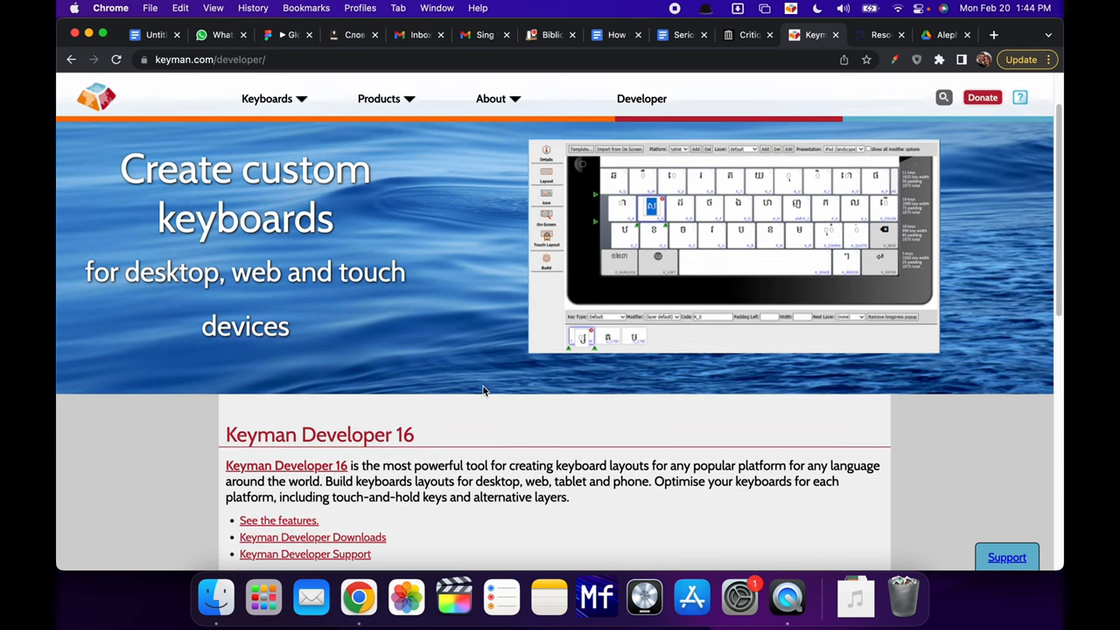
scroll(down, 3)
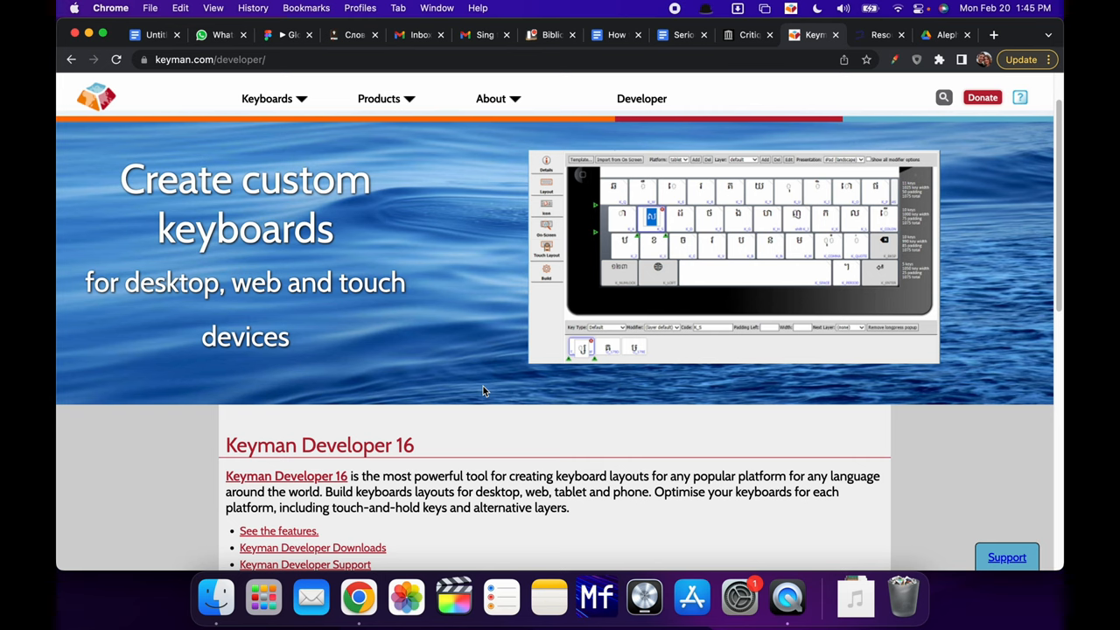
scroll(down, 3)
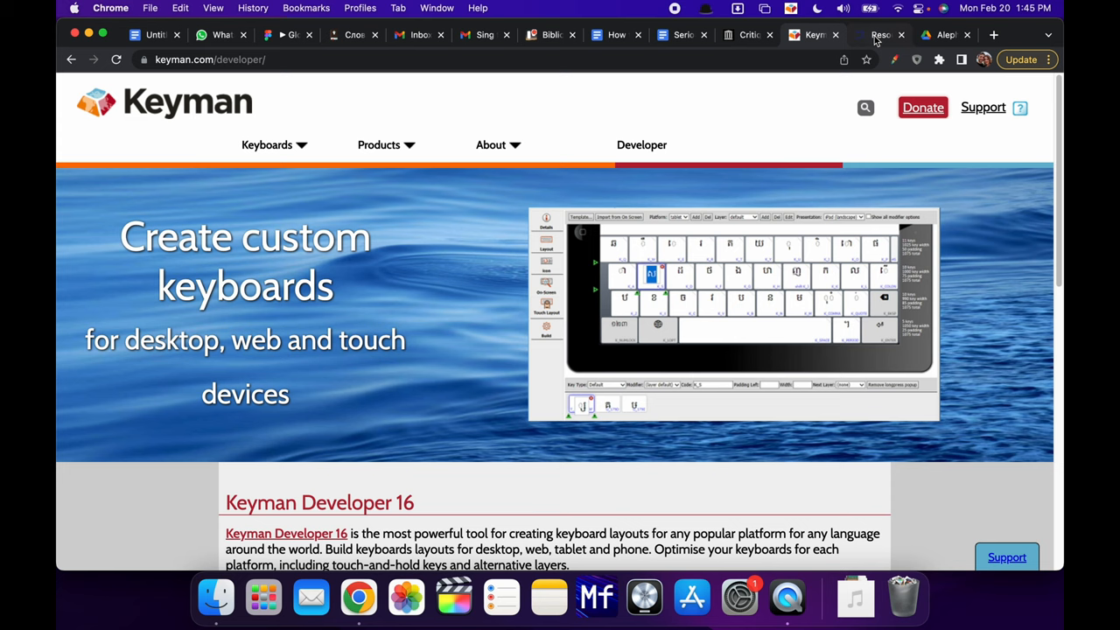
Search keyboards for 'hebrew', go to results page 2, and open Aleph With Beth.
click(266, 143)
text(hebrew)
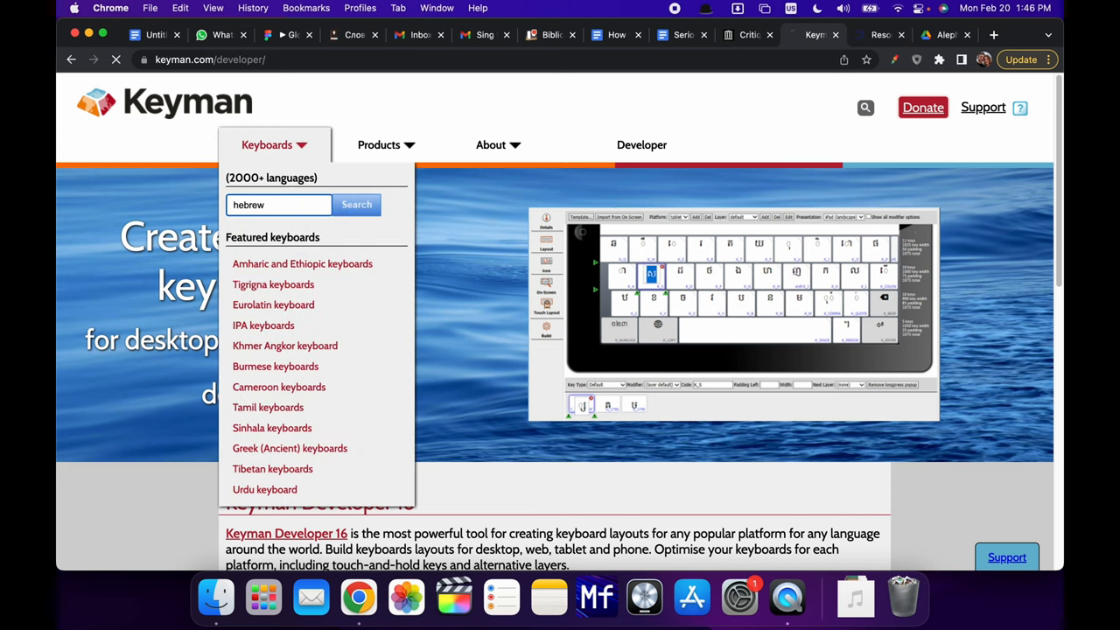
click(357, 203)
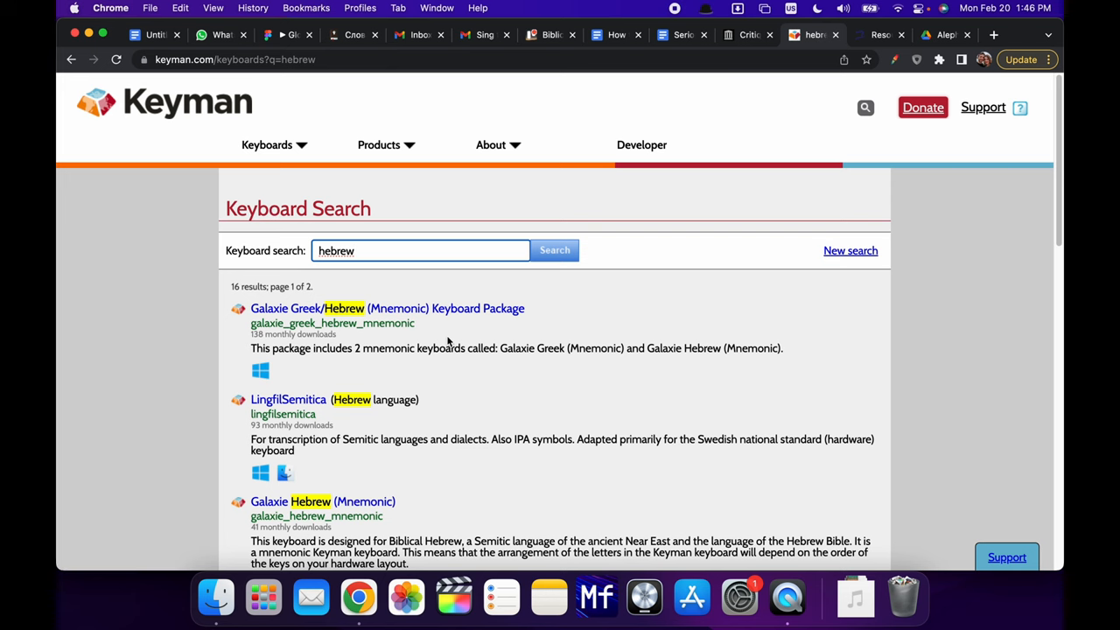
scroll(down, 3)
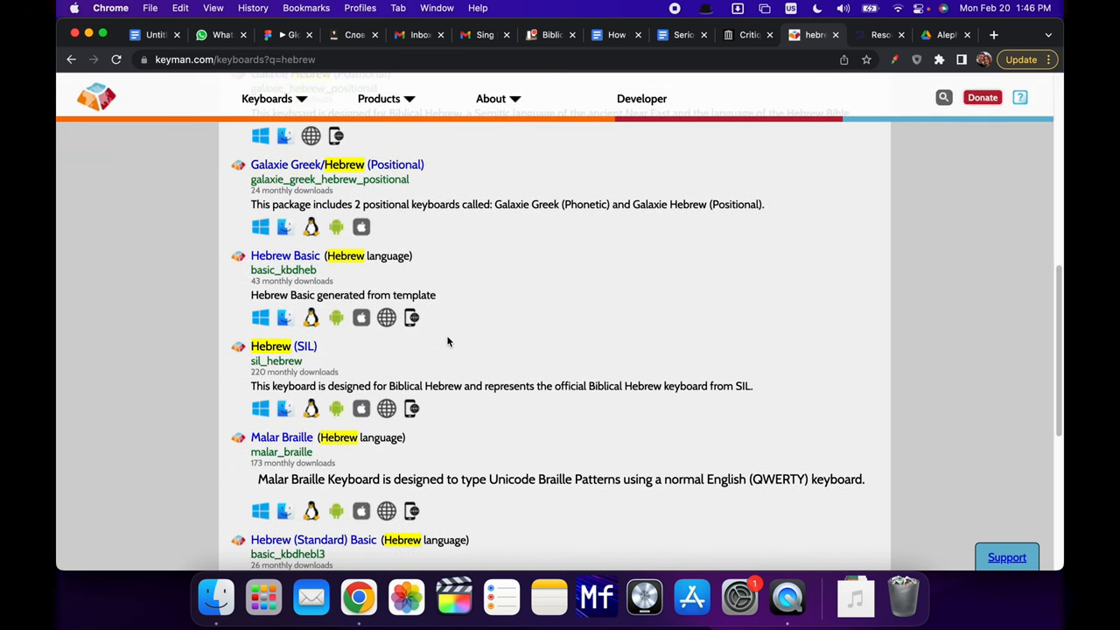
scroll(down, 3)
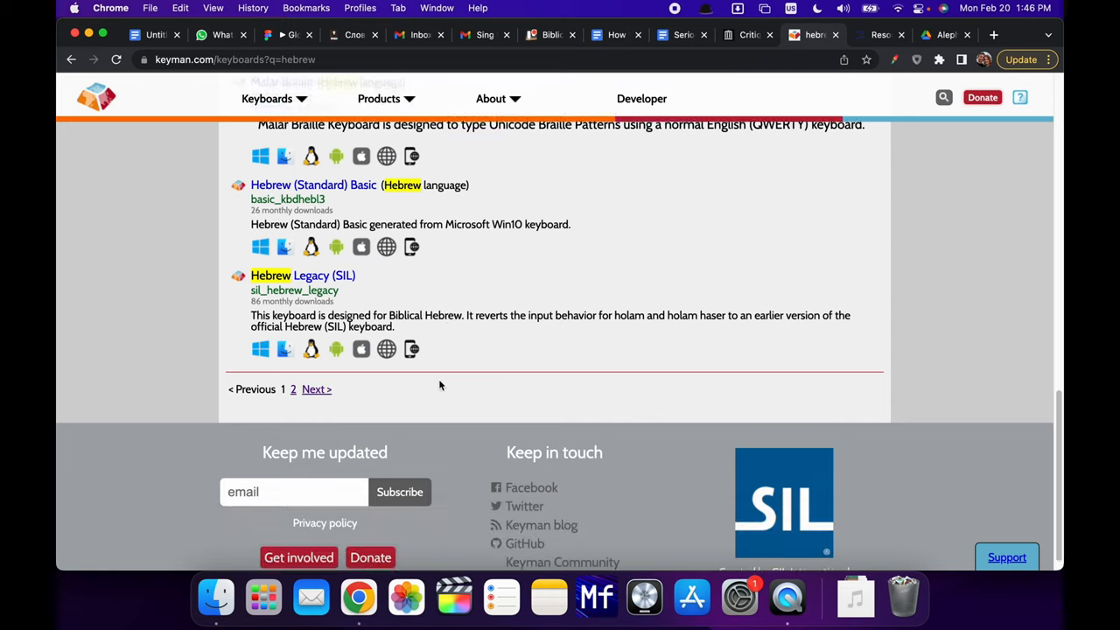
click(315, 389)
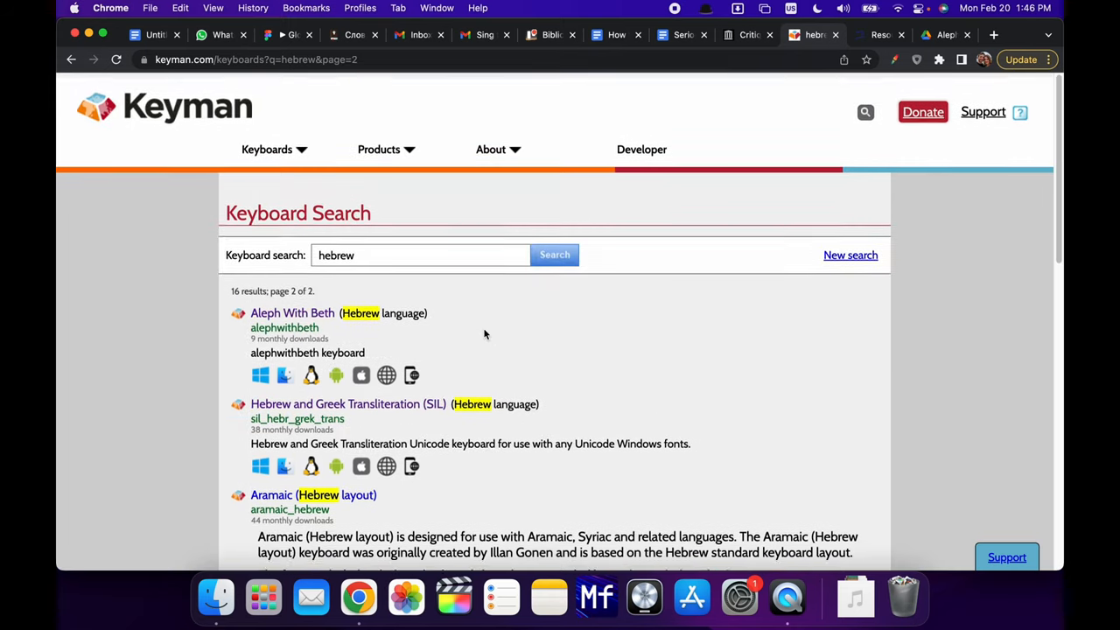
scroll(down, 3)
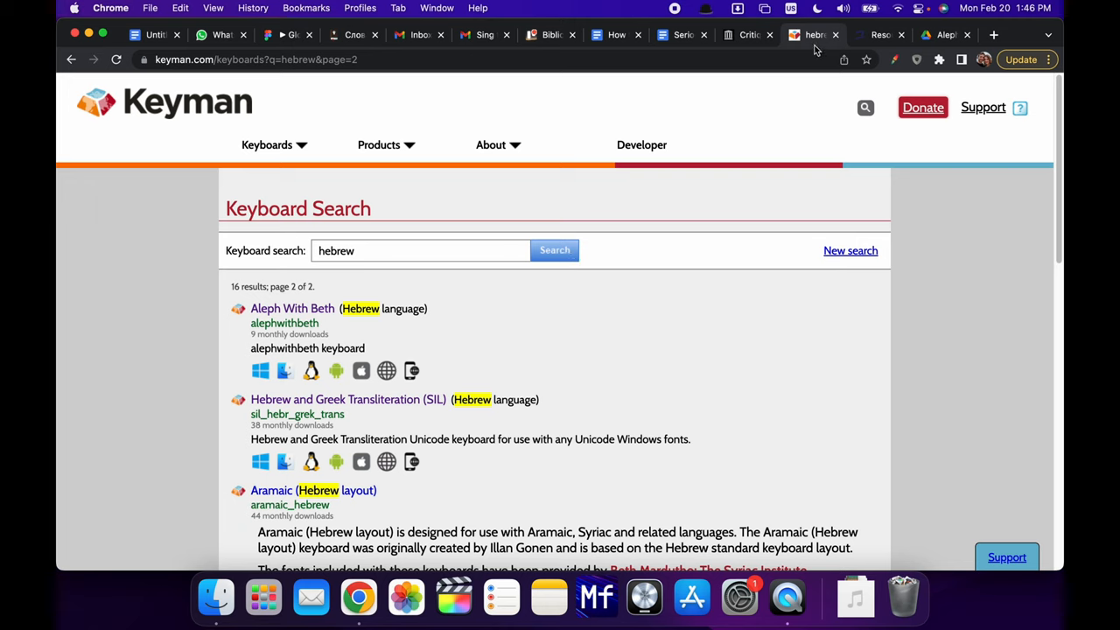
mouse_move(814, 35)
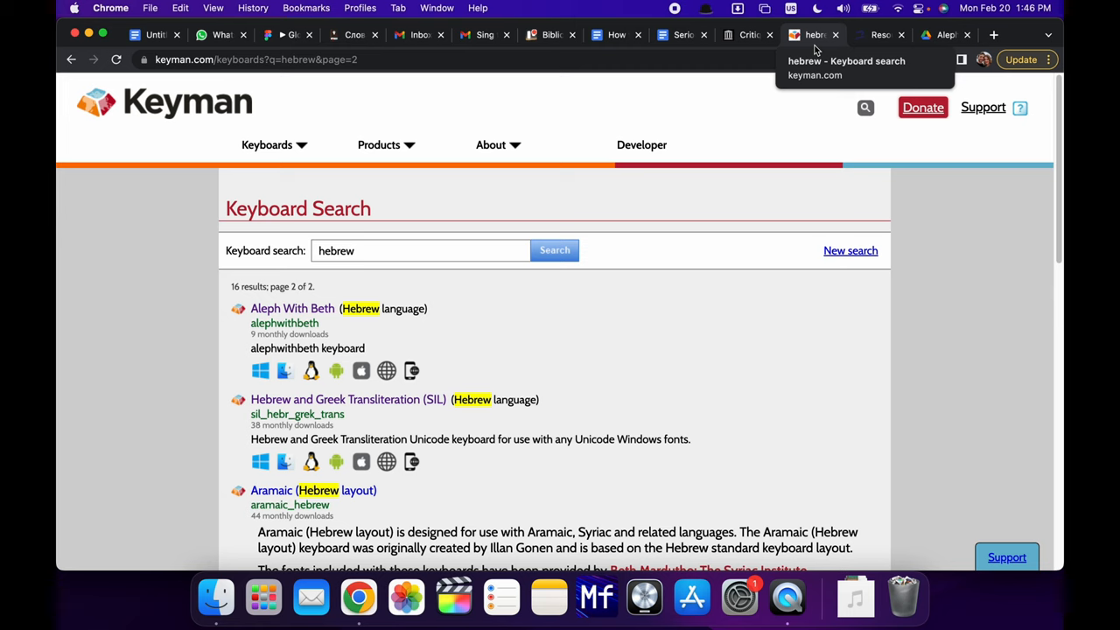
click(293, 308)
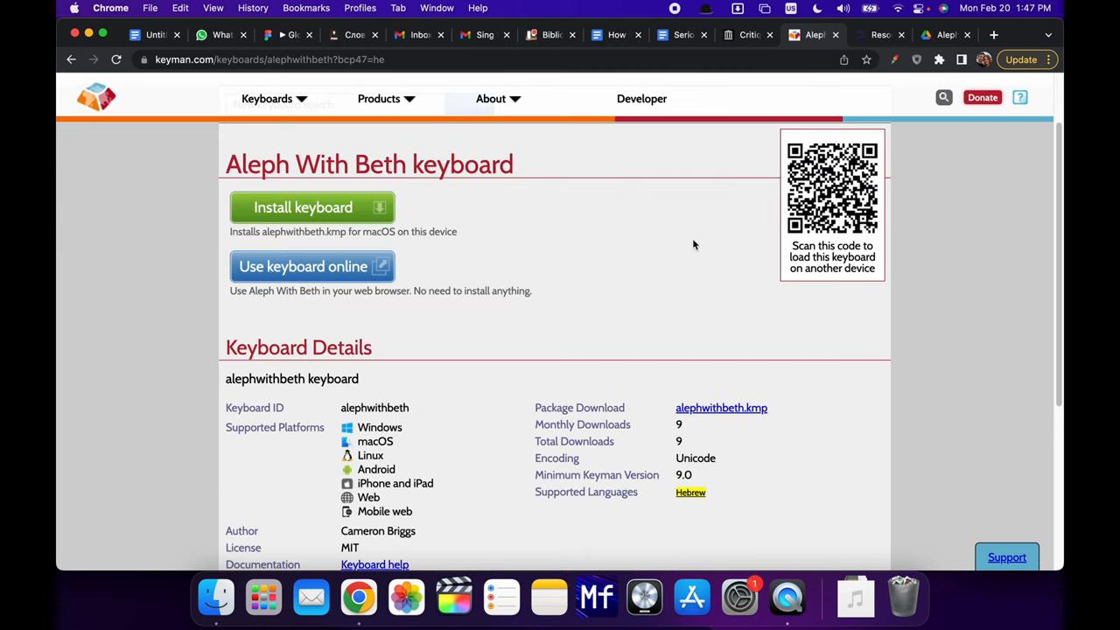